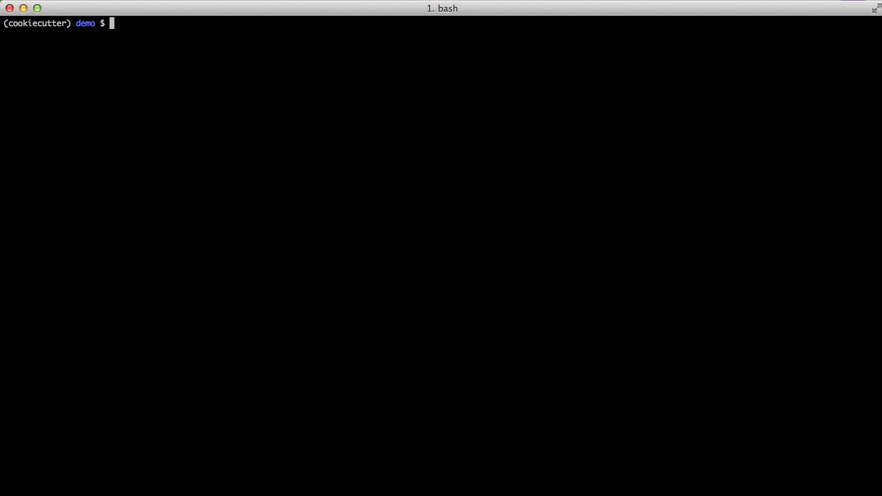
Step: Install cookiecutter with pip install cookiecutter
text(pip)
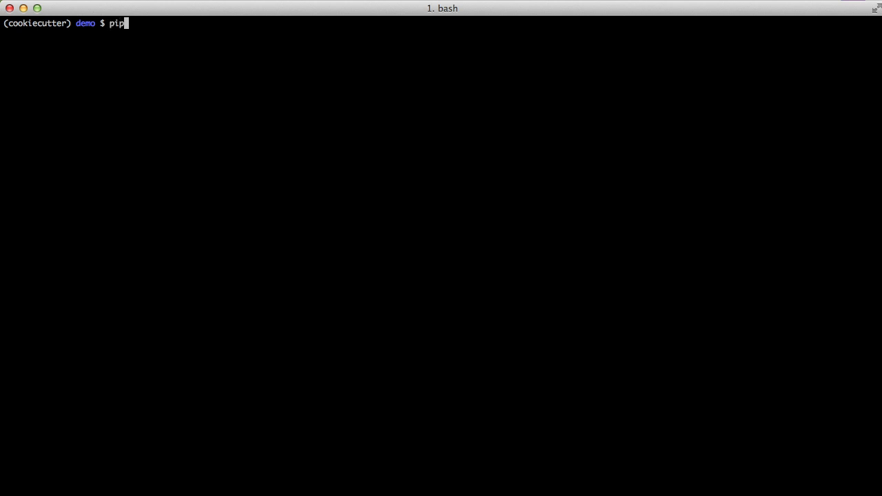
text(install cookie)
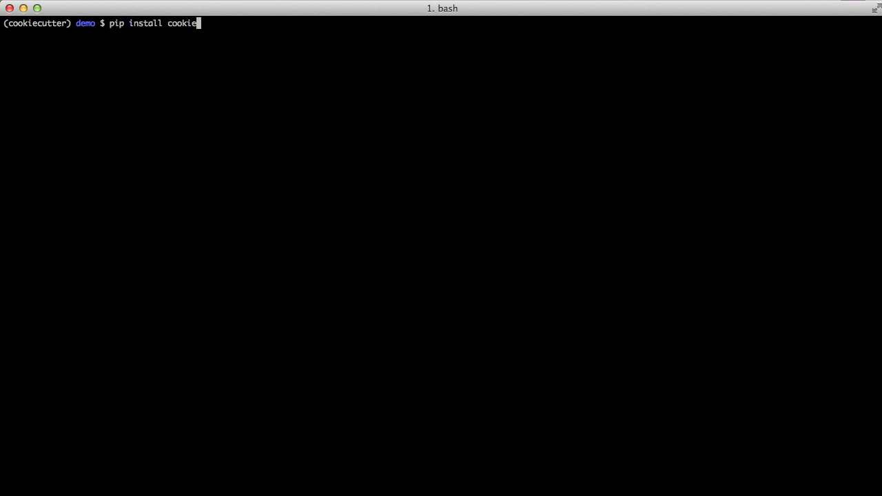
key(Return)
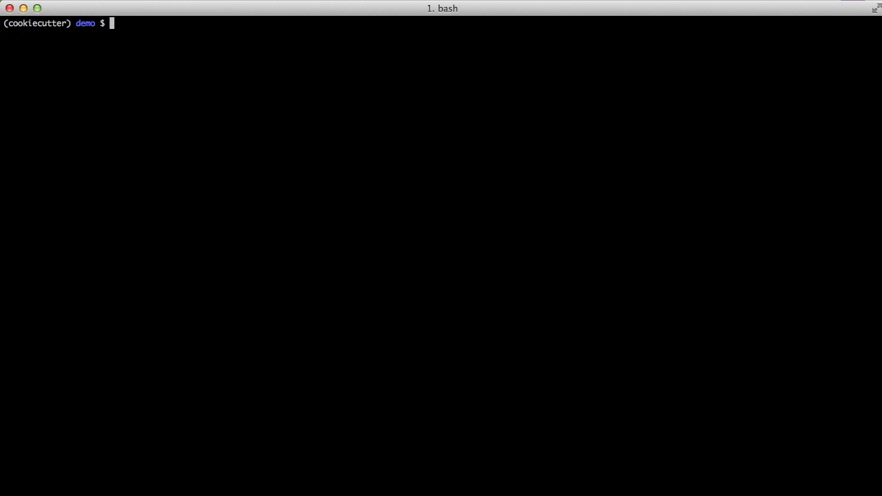
Step: Run cookiecutter on the github.com/audreyr/cookiecutter-pypackage.git template
text(cookiecutter)
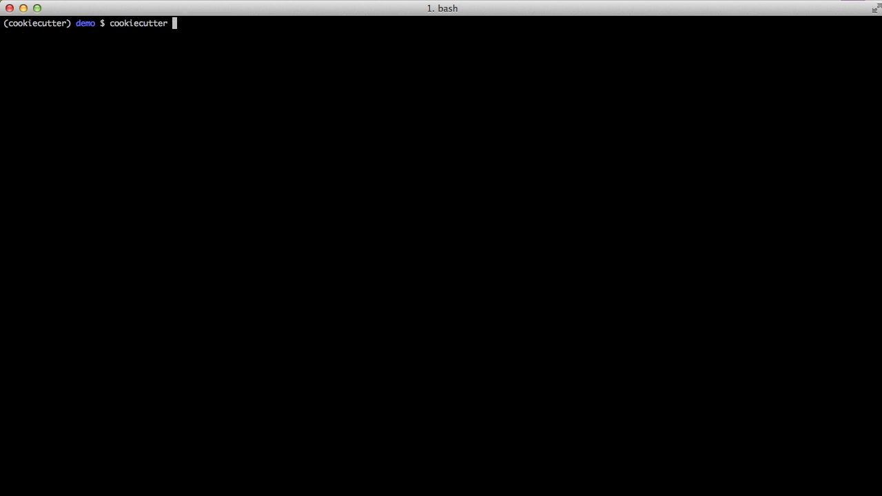
text(https:)
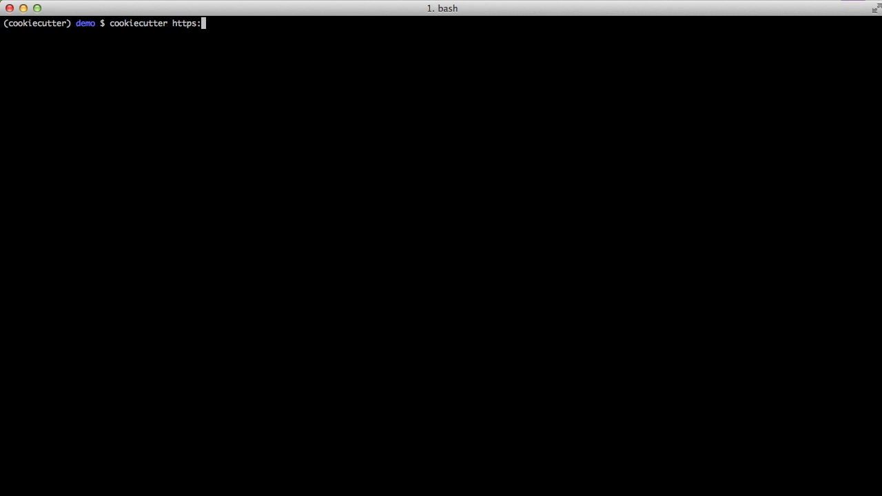
text(//github.com)
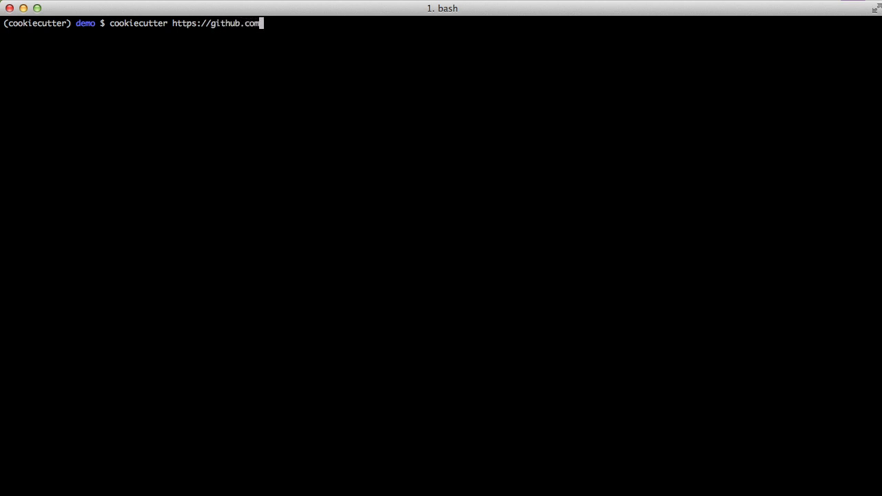
text(/audrey)
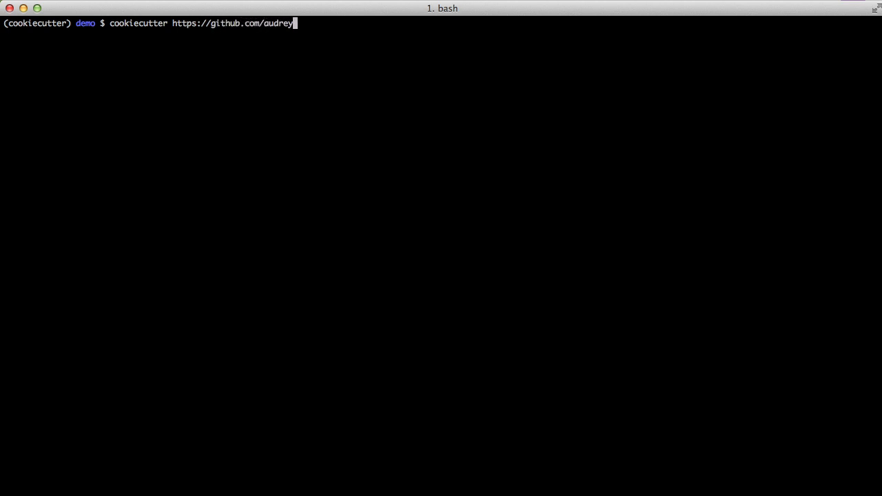
text(r/cooki)
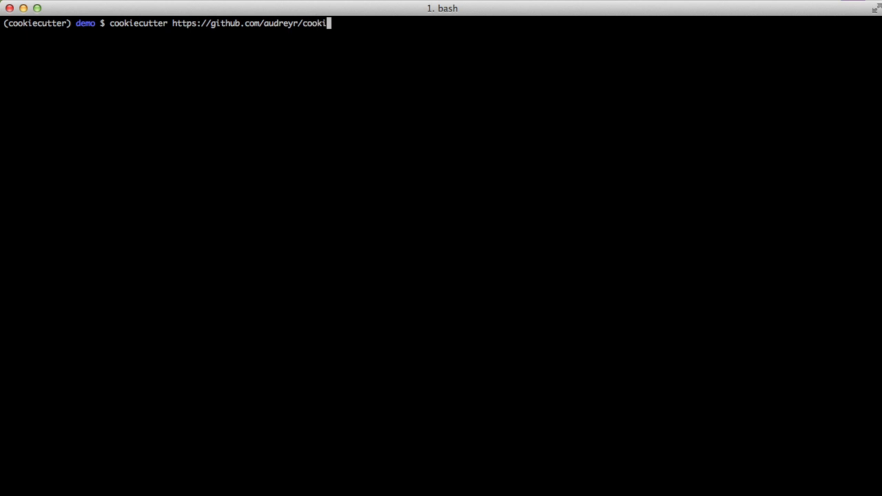
text(ecutter-p)
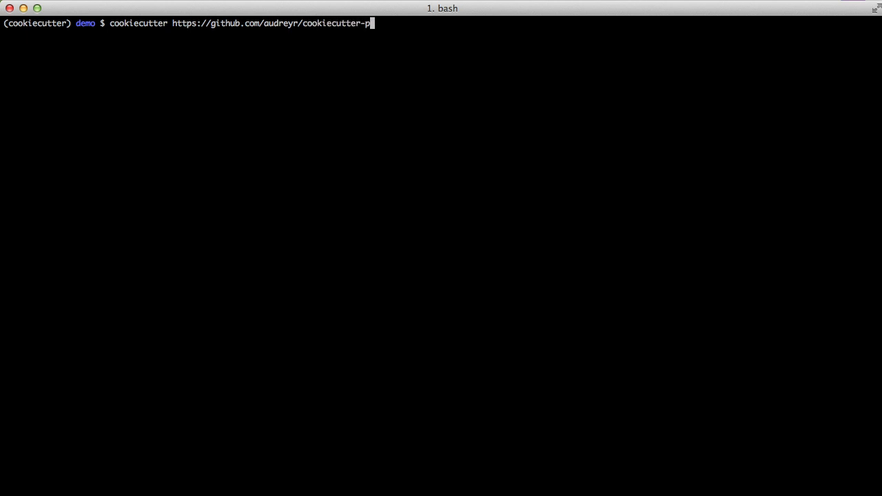
text(ypackage.)
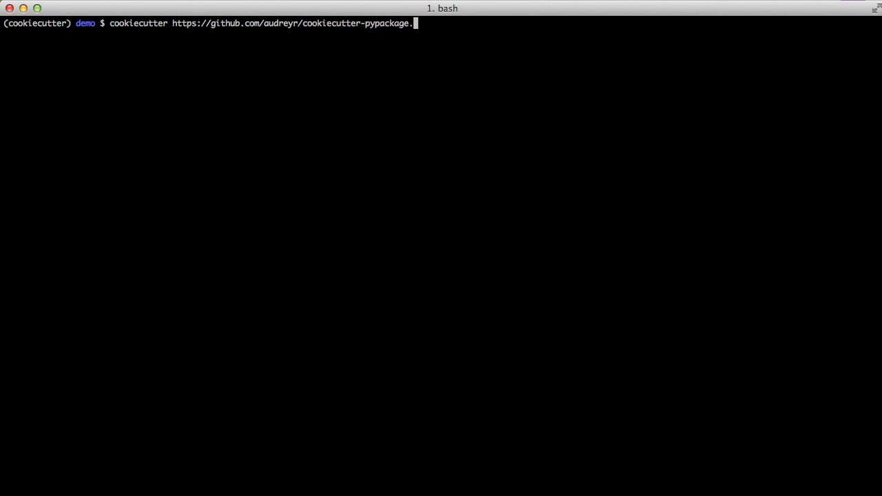
key(Return)
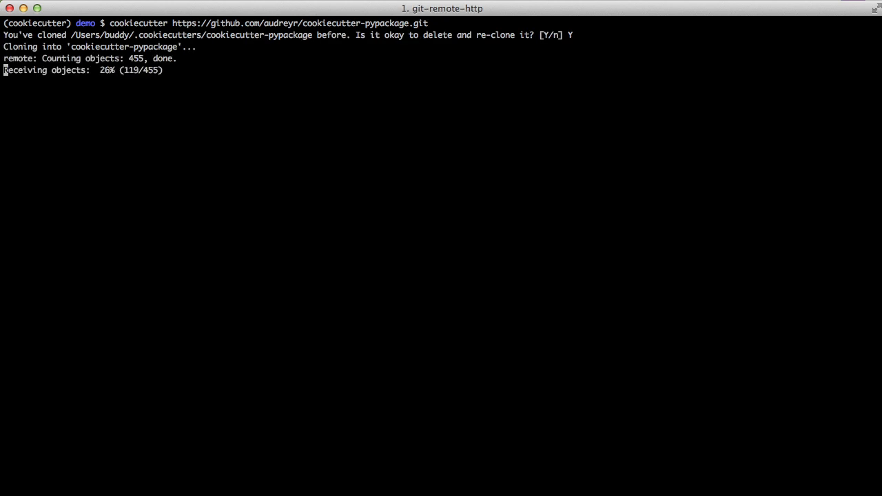
Step: Answer the prompts: Buddy Li, project PBR, repo br, description 'Is all you need'
text(Buddy Lindsey)
text(buddy@buddylindse)
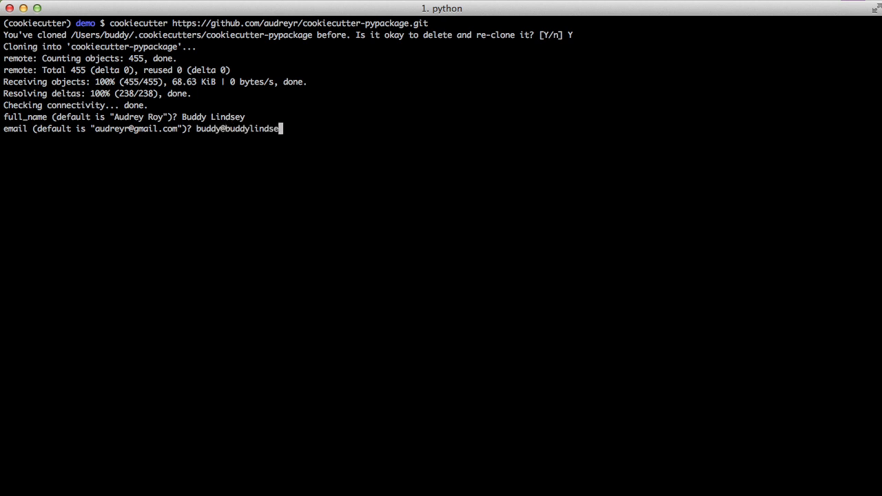
key(Return)
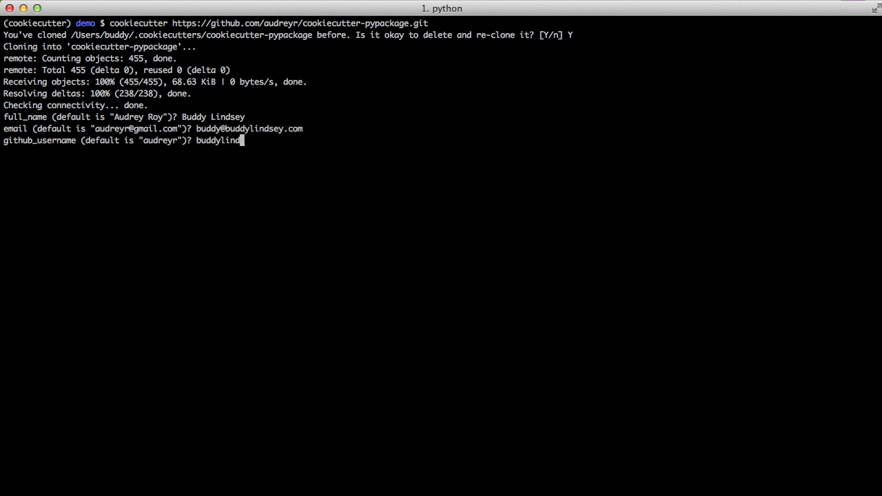
key(Return)
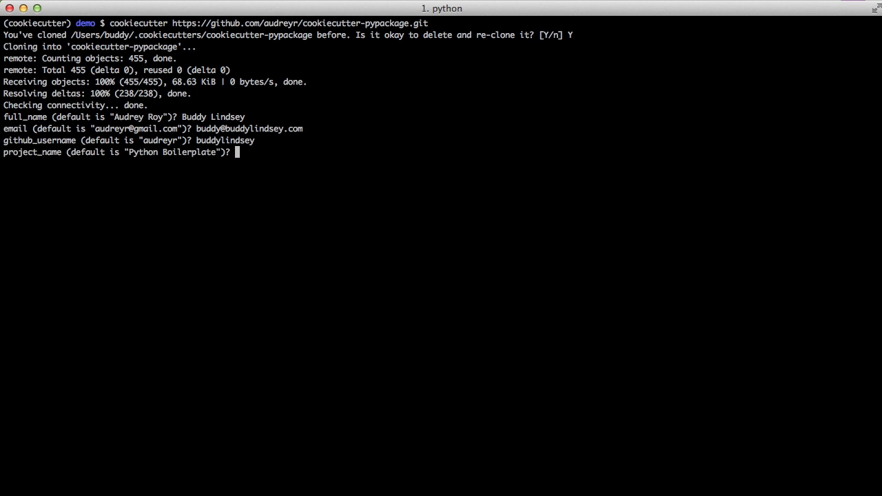
text(PBR)
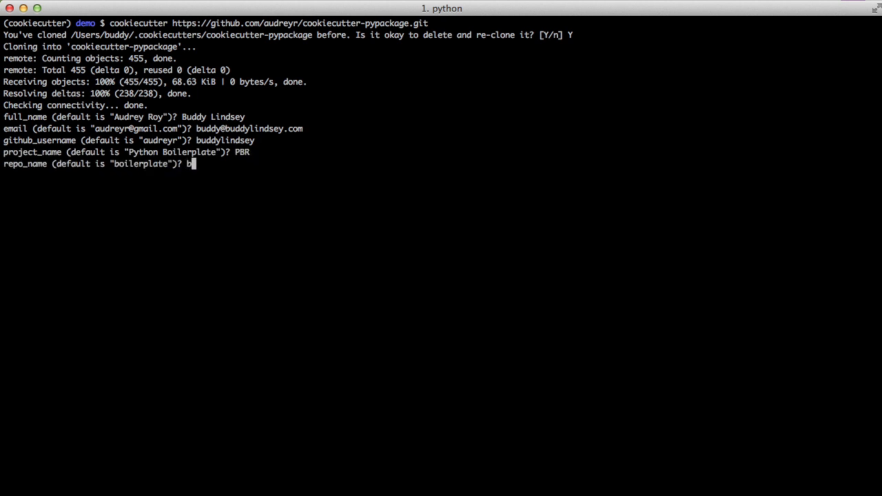
text(r)
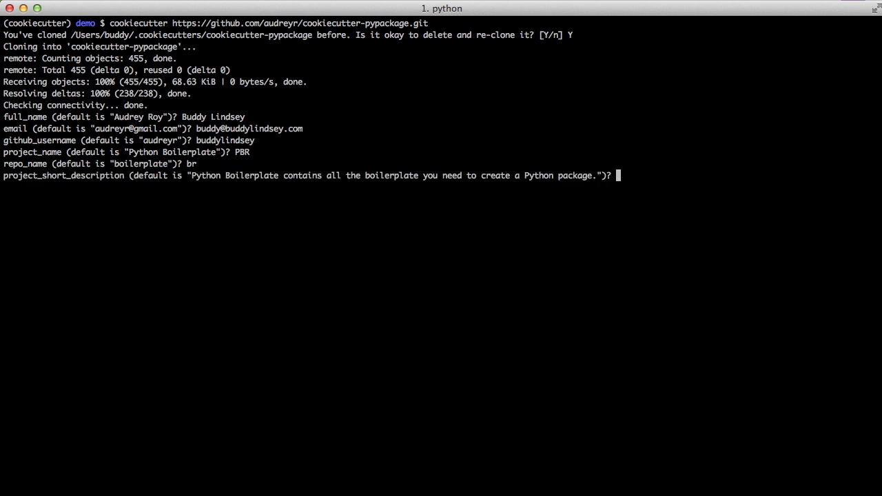
text(PBR)
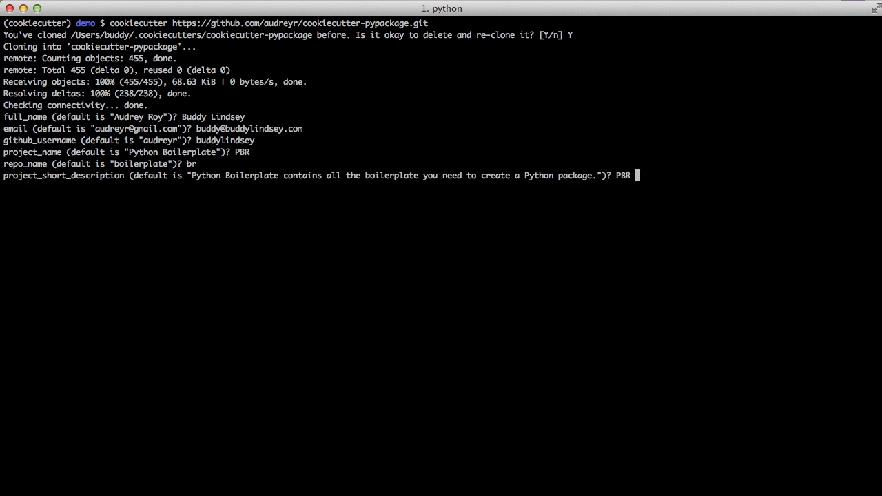
text(Is all)
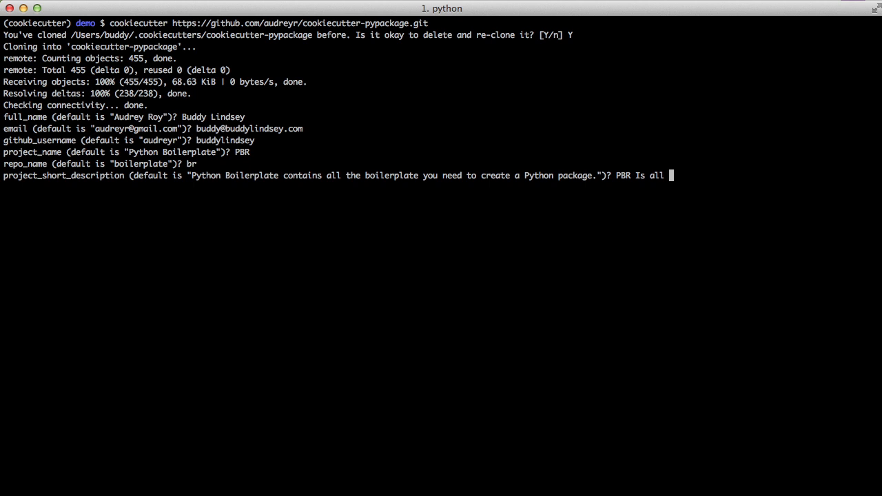
text(you need)
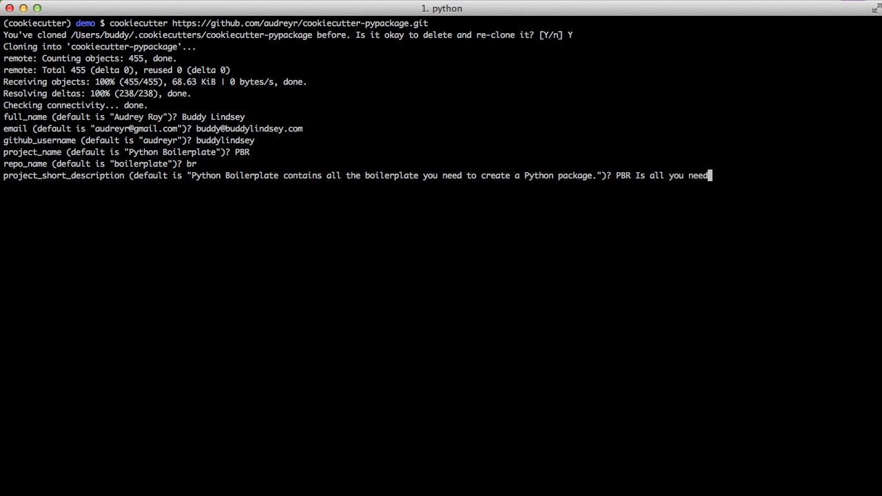
key(Return)
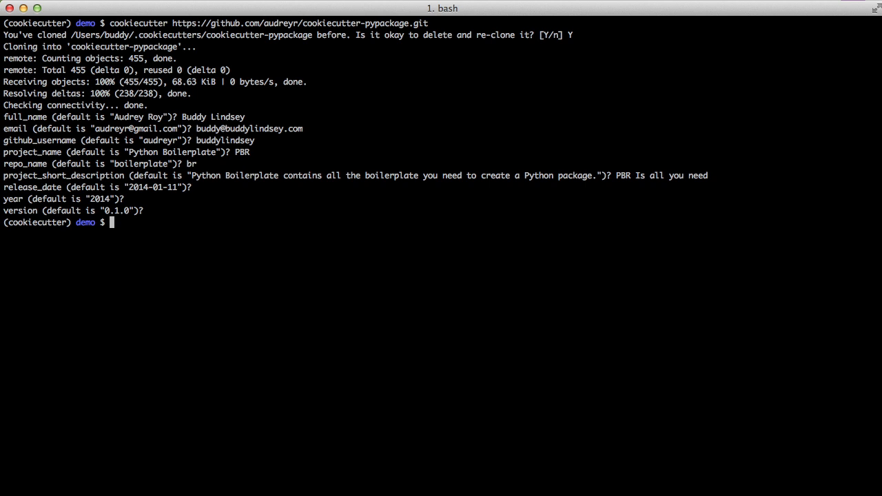
text(ls -lh)
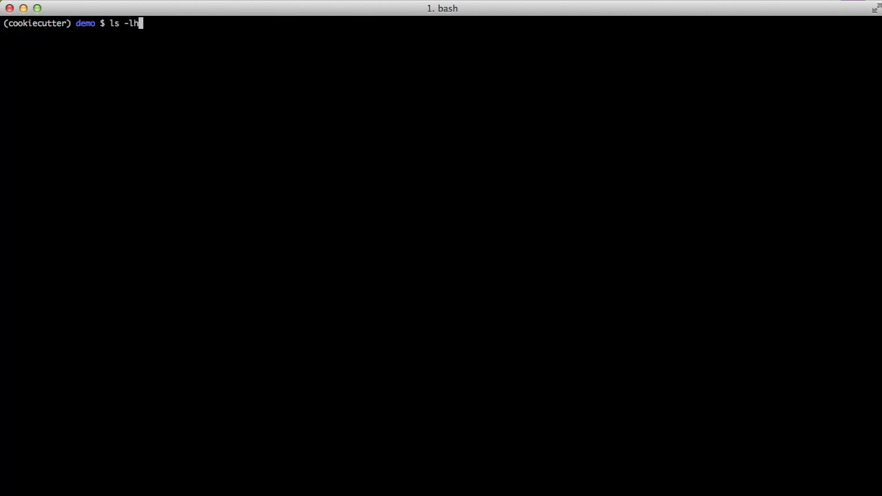
key(Return)
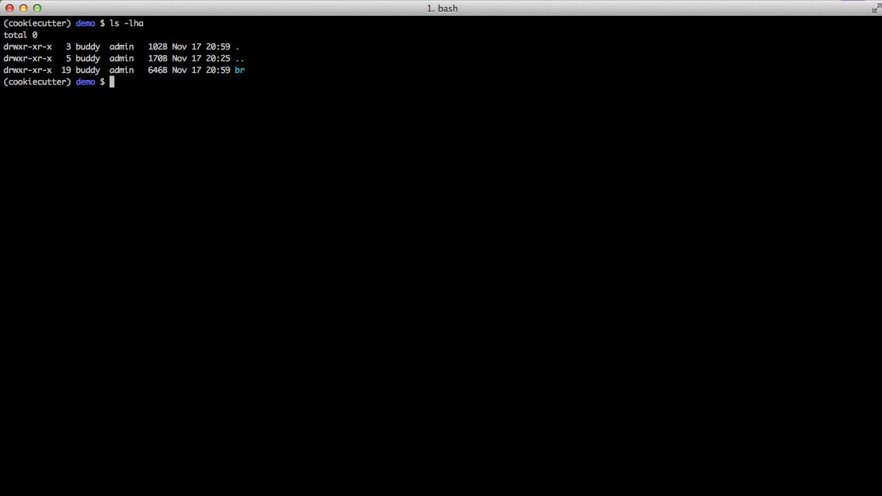
key(ctrl+l)
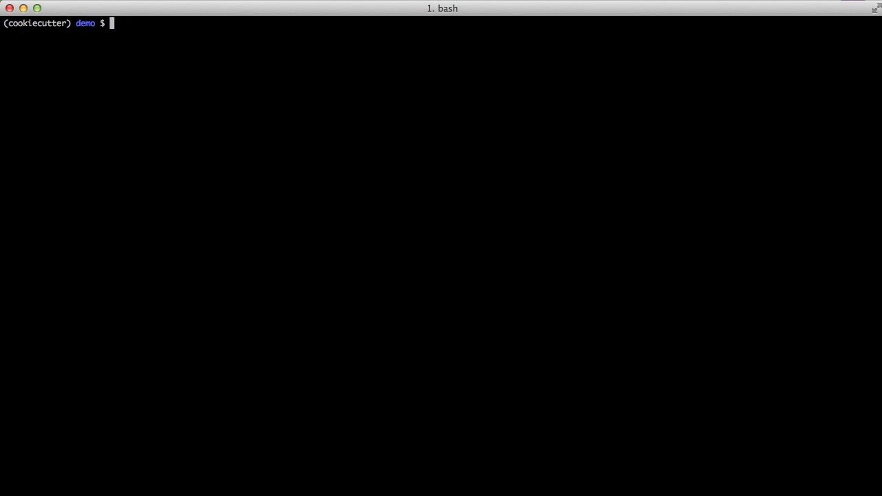
text(vim br)
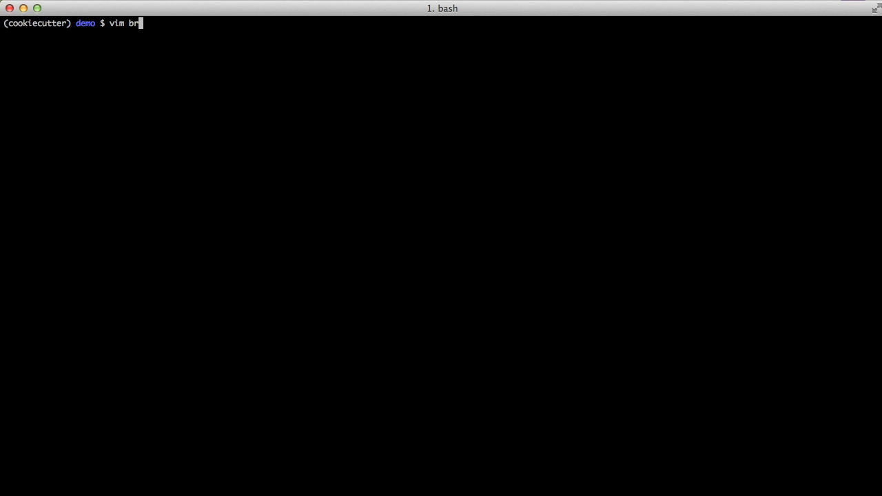
text(/AU)
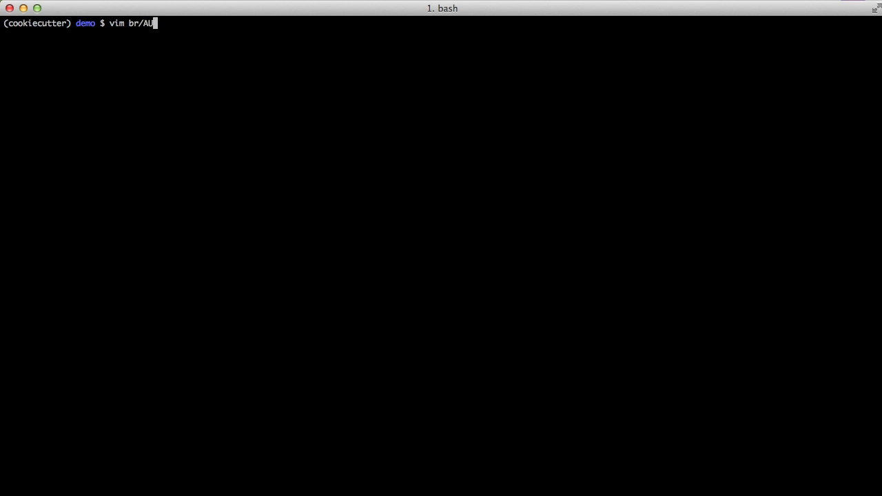
key(Return)
text(vim)
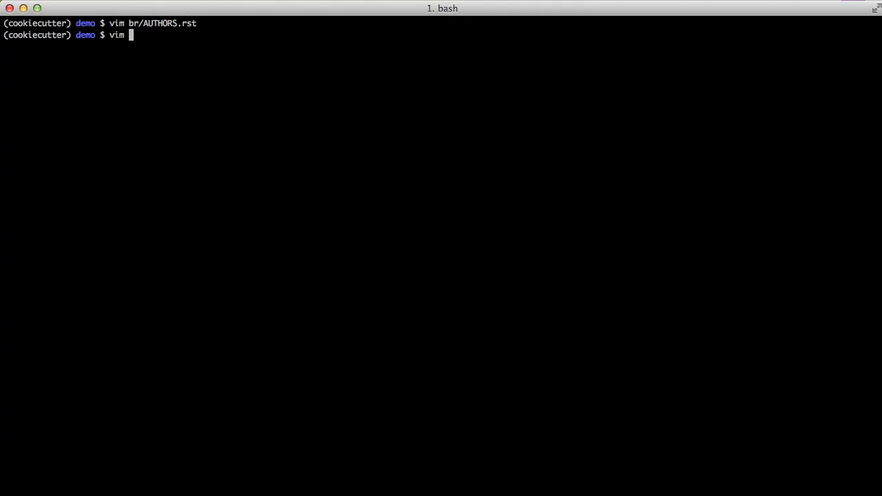
text(br/README.rst)
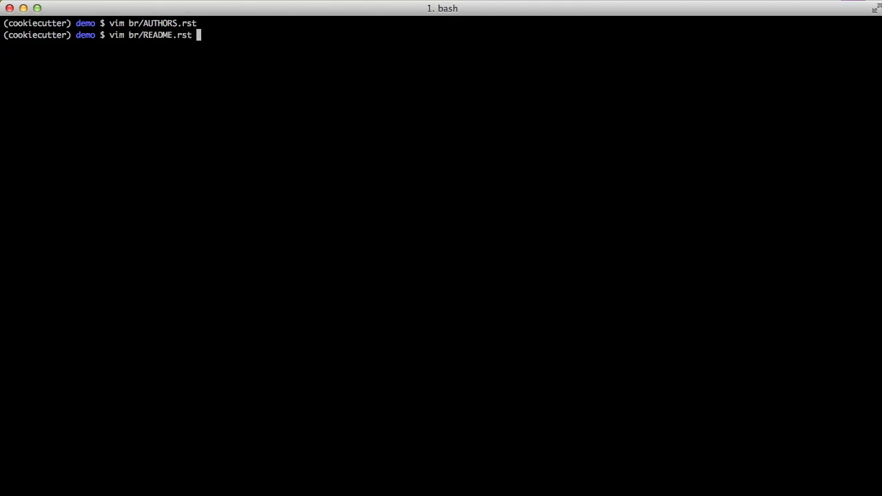
key(Return)
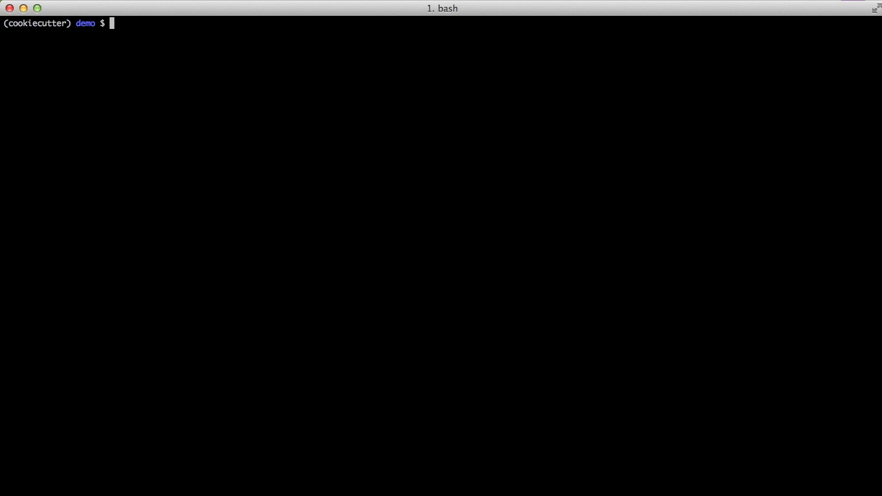
Step: Create a template1 folder and open template1/cookiecutter.json in Vim
text(mkdir temp)
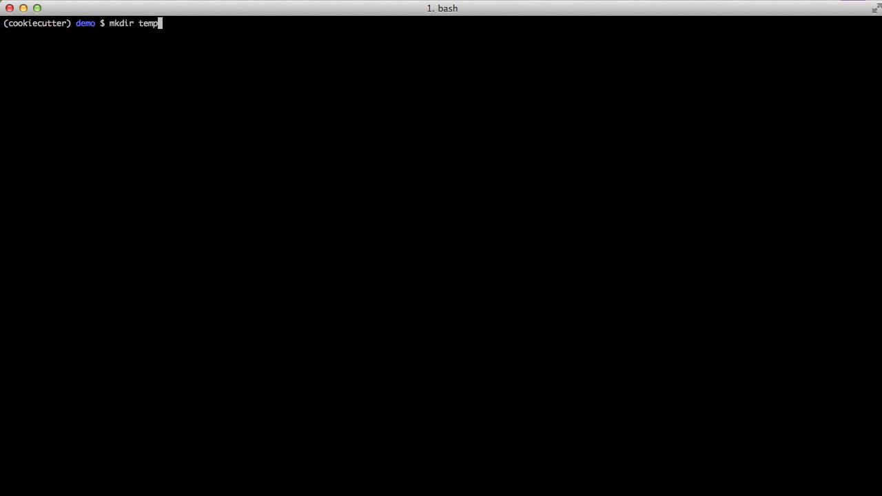
key(Return)
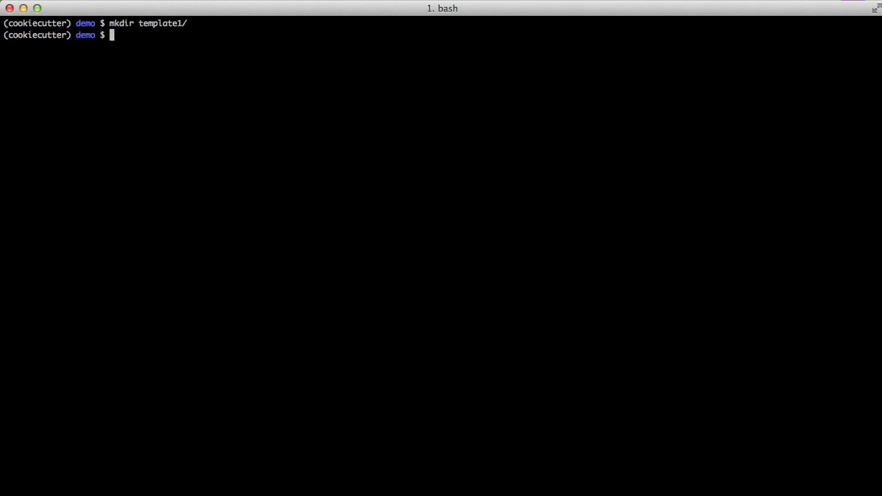
text(vim template1/)
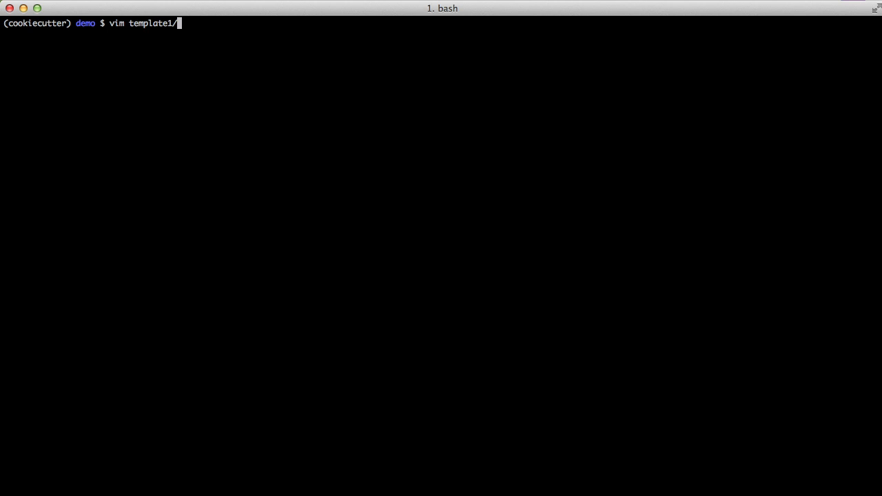
text(cookiecutter.json)
text("repo)
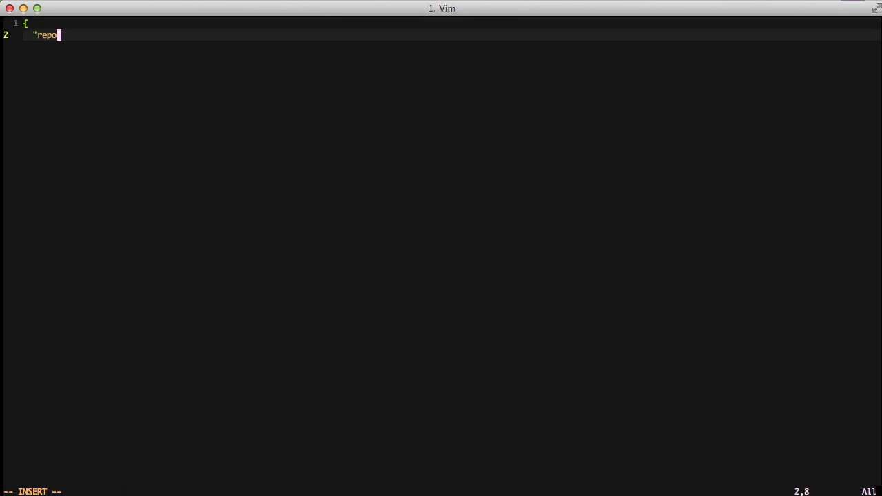
Step: Define repo_name defaulting to 'reponame' and full_name 'Buddy Lindsey' in the JSON
text(_name":)
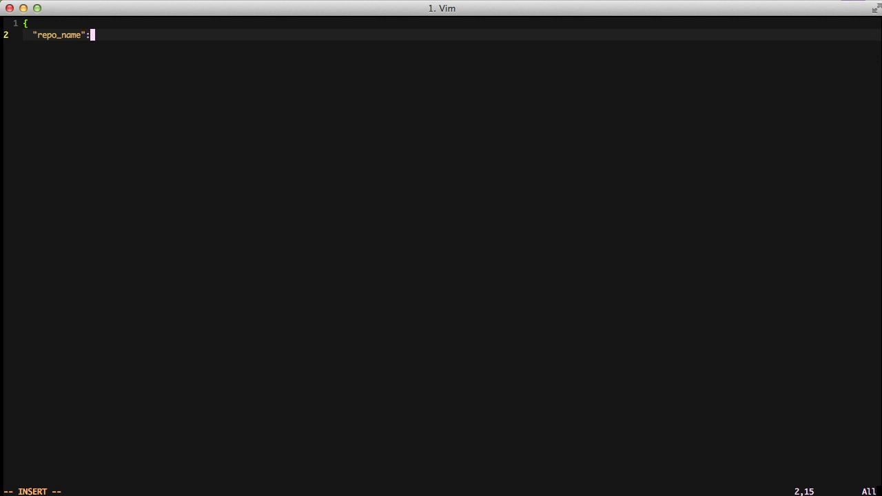
text("reponame",)
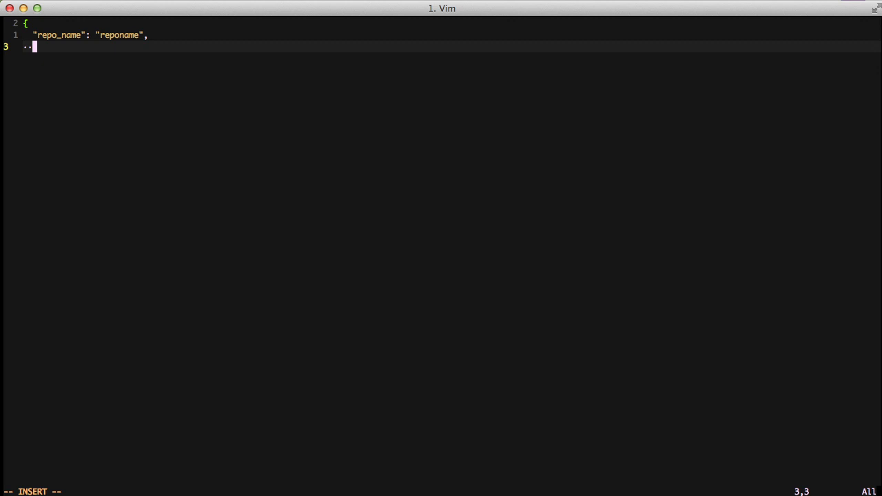
text("full_name":)
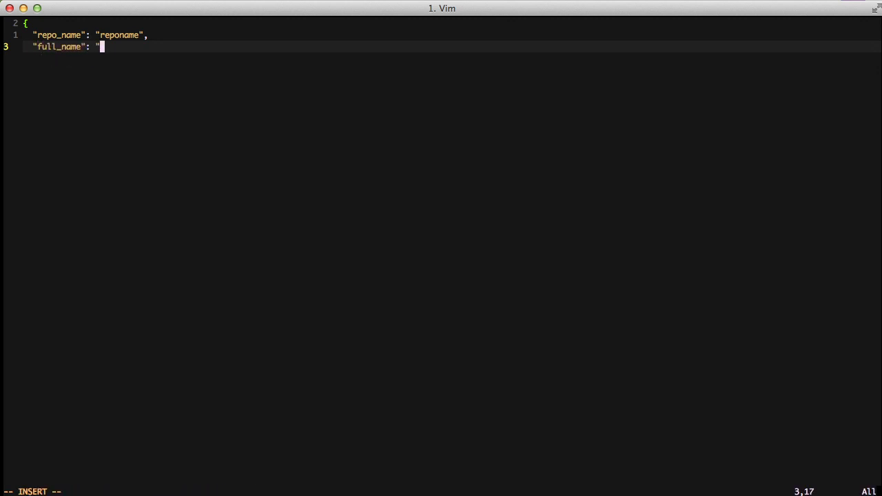
text(Buddy Lindsey)
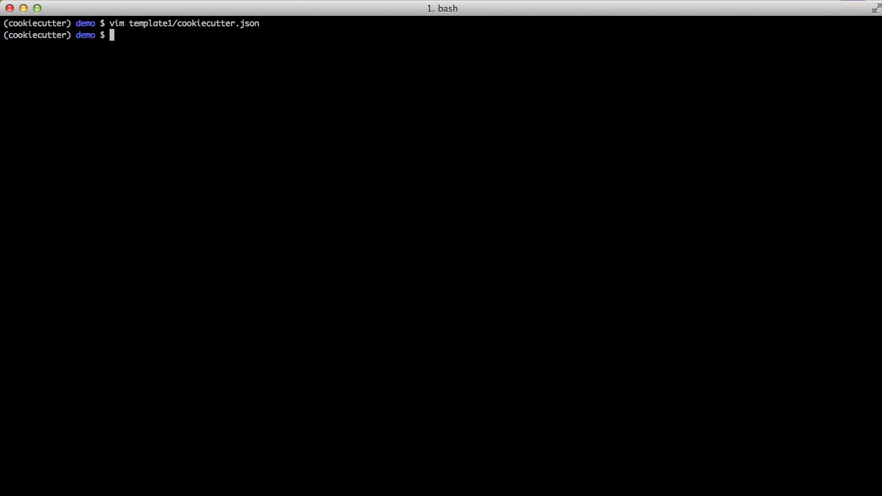
Step: Create a {{cookiecutter.repo_name}} folder inside template1
text(mkdir)
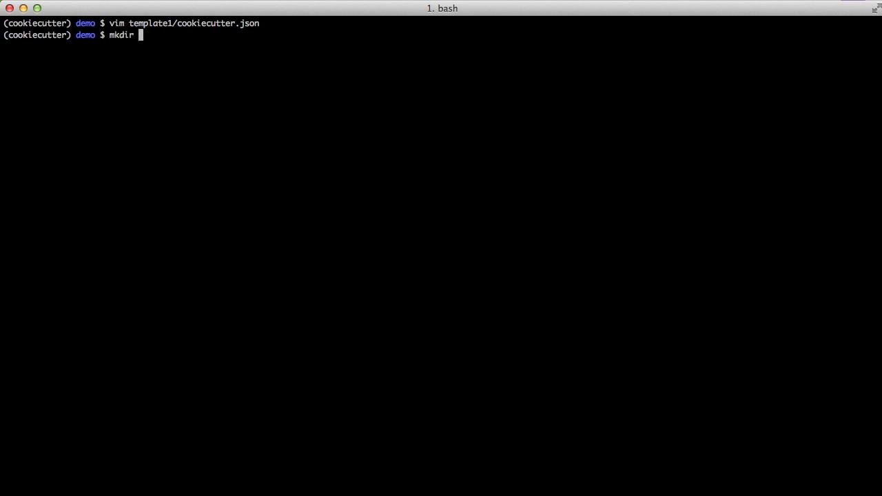
text(template1/{)
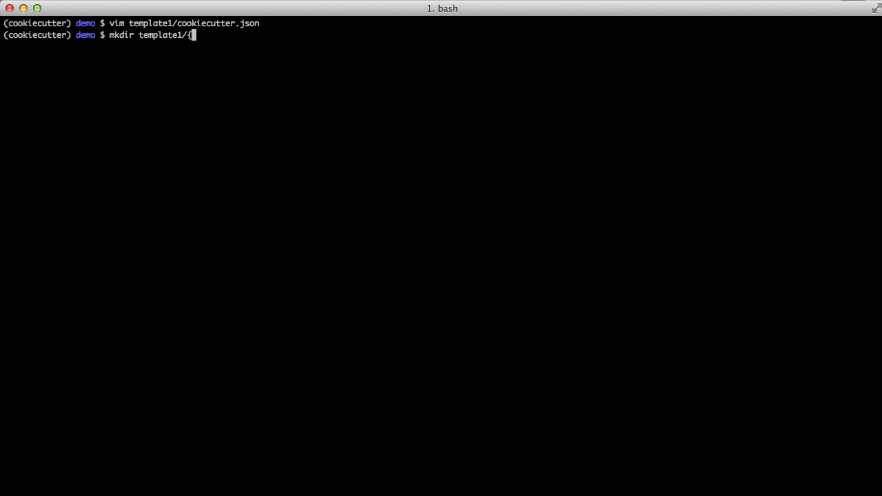
text({cookiecutter.r)
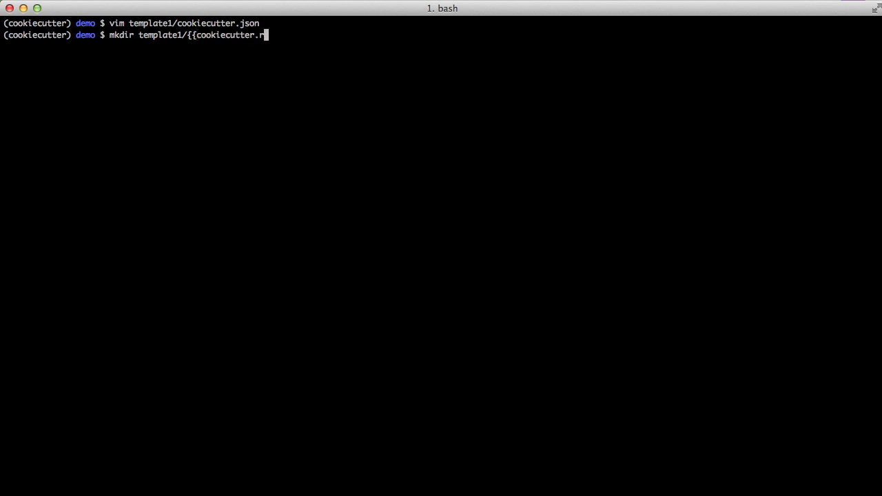
text(epo_name}})
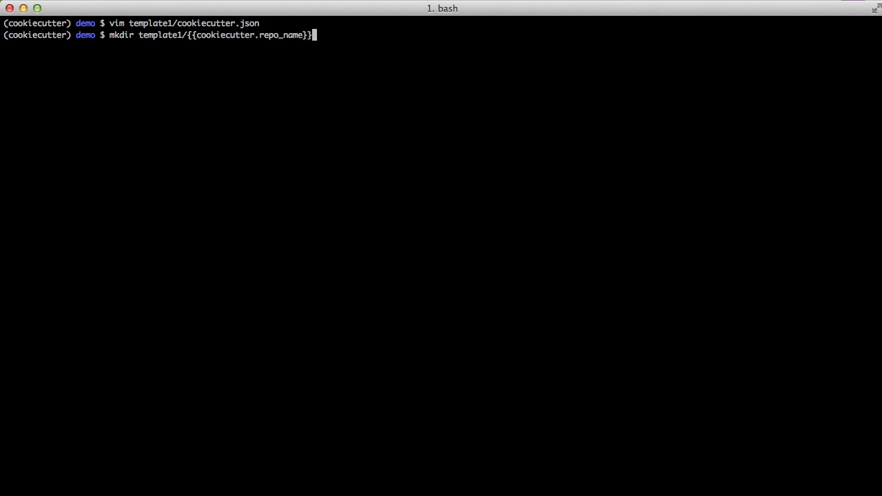
key(Return)
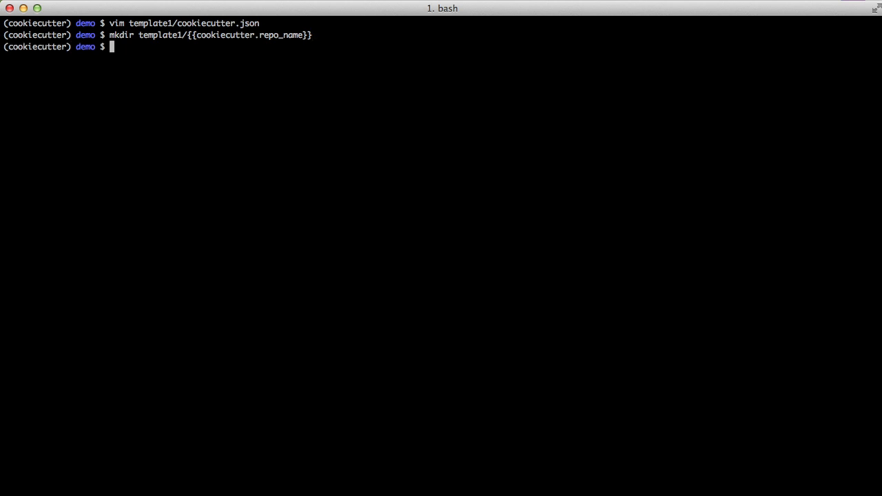
Step: Create file.txt inside the escaped {{cookiecutter.repo_name}} folder with Vim
text(vim)
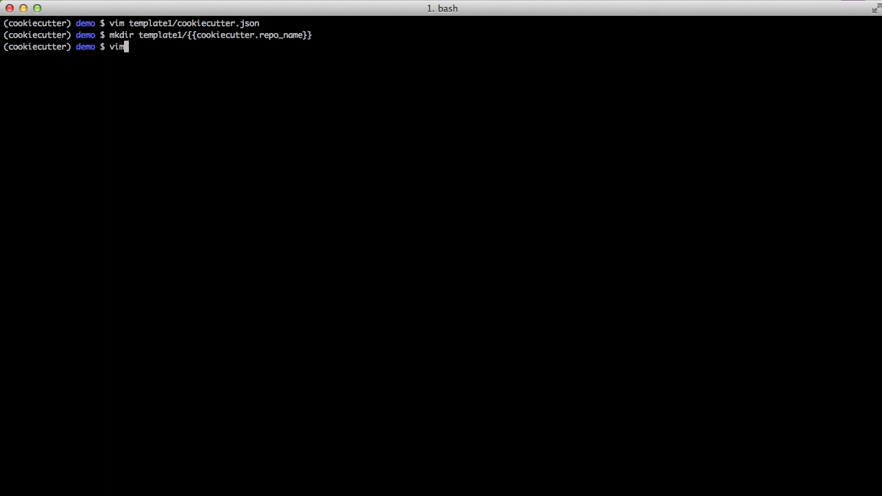
text(template1/{{c)
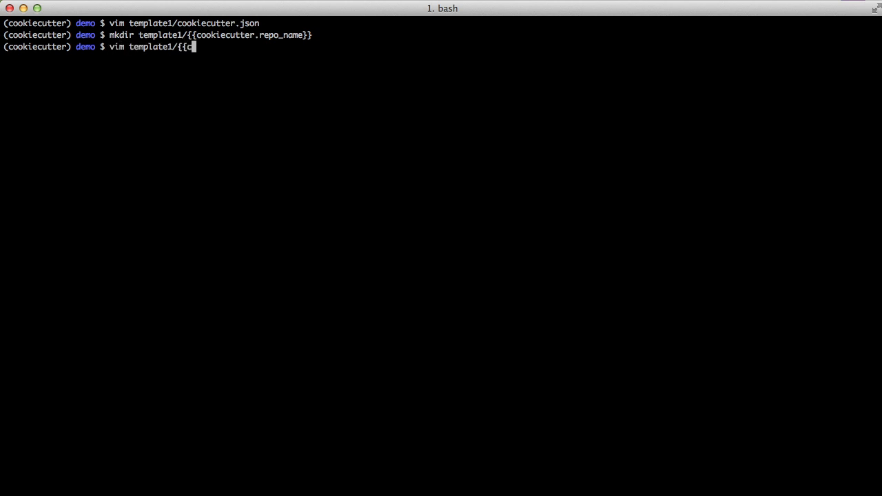
text(\{\{cookiecutter.repo_name\}\}/)
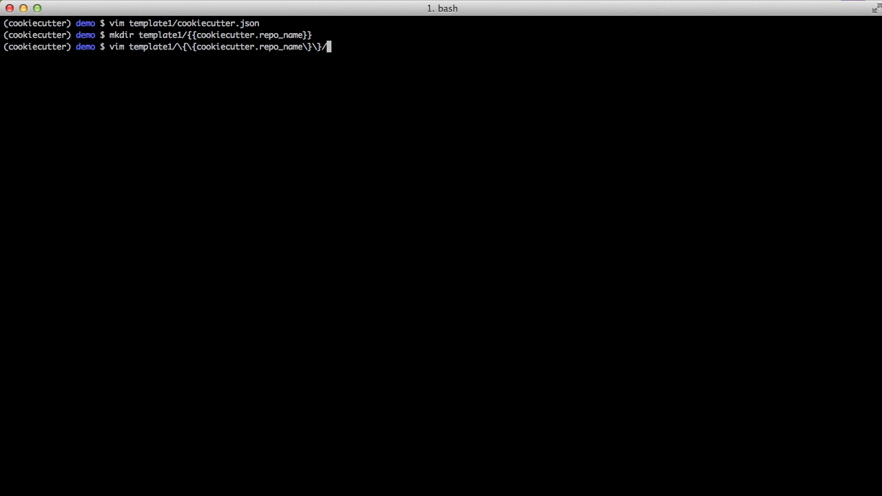
text(file.tx)
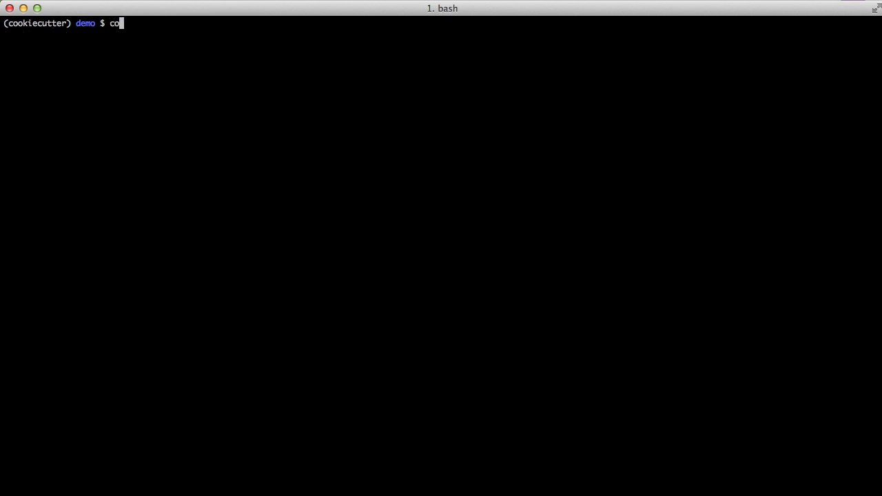
Step: Generate myapp from template1, keeping the default full_name and config 'I am a config variable'
text(okiecutter template)
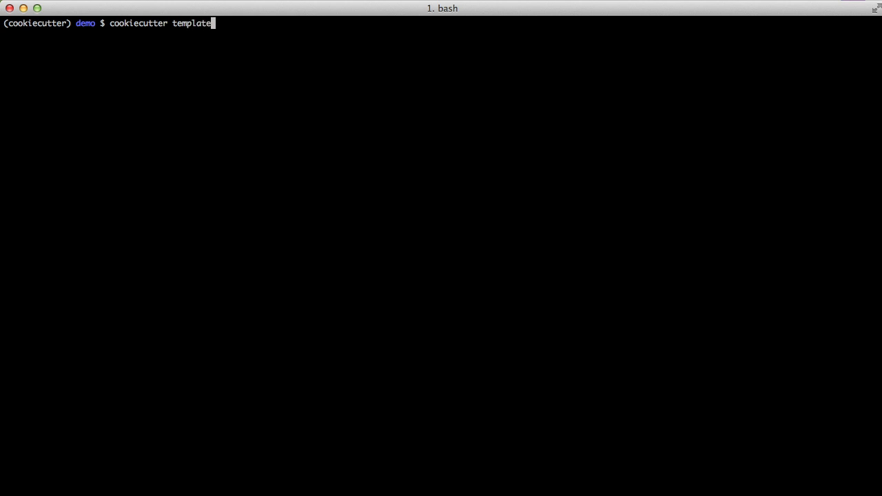
text(1/)
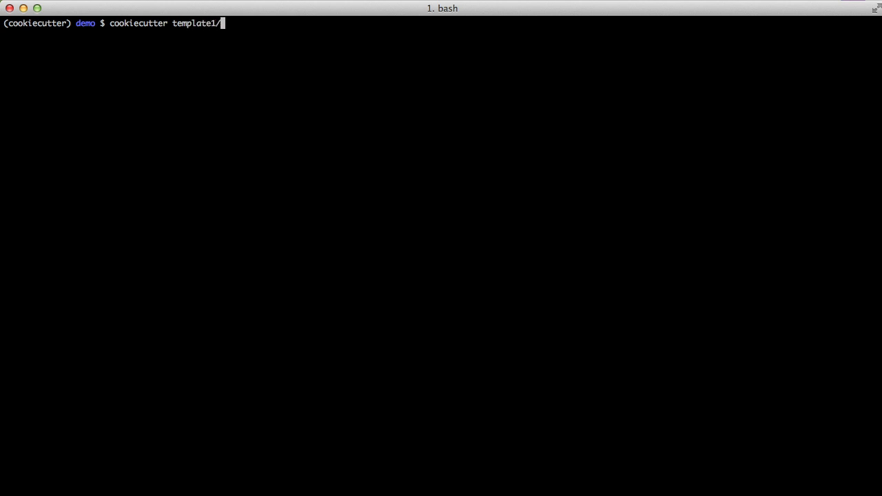
key(Return)
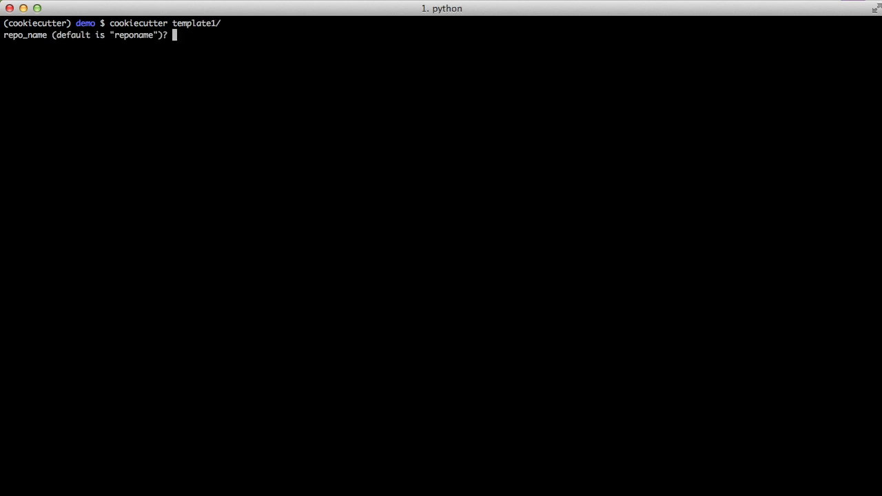
text(myapp)
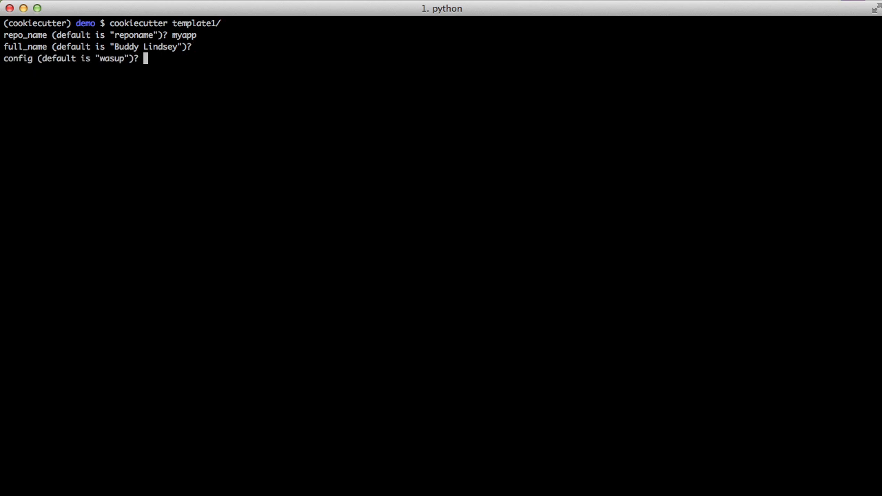
text(I am a con)
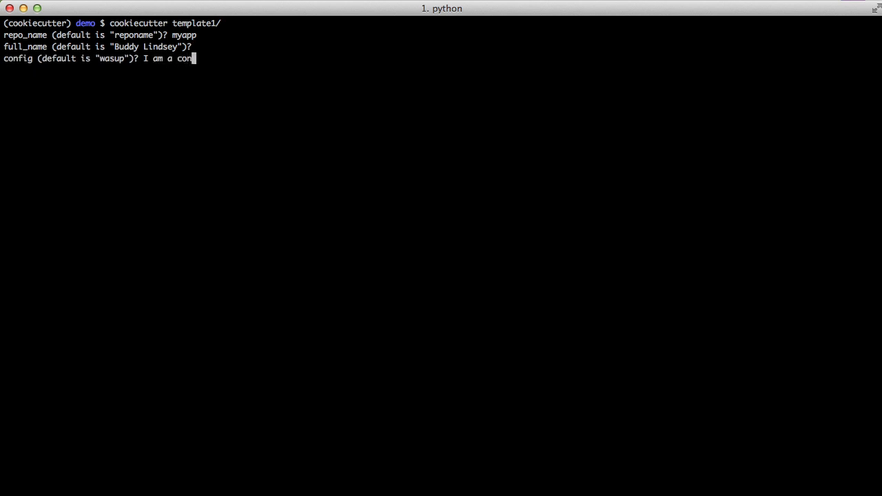
text(fig variable)
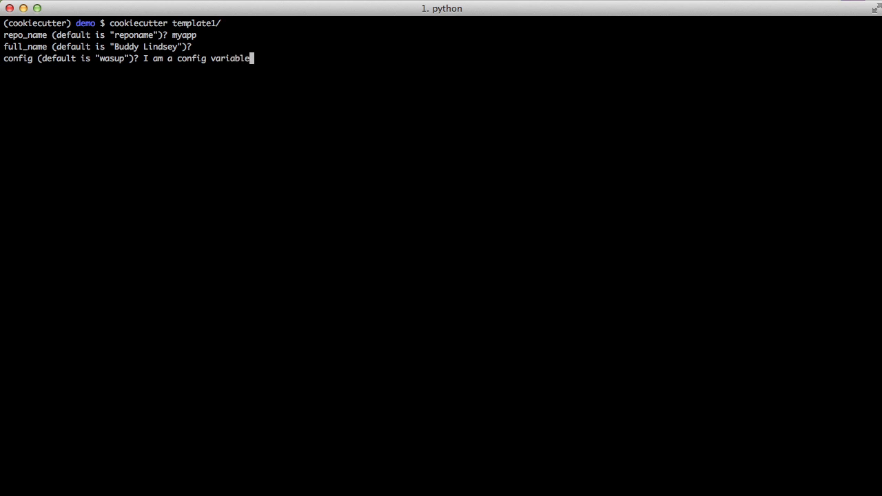
key(Return)
text(ls -lha)
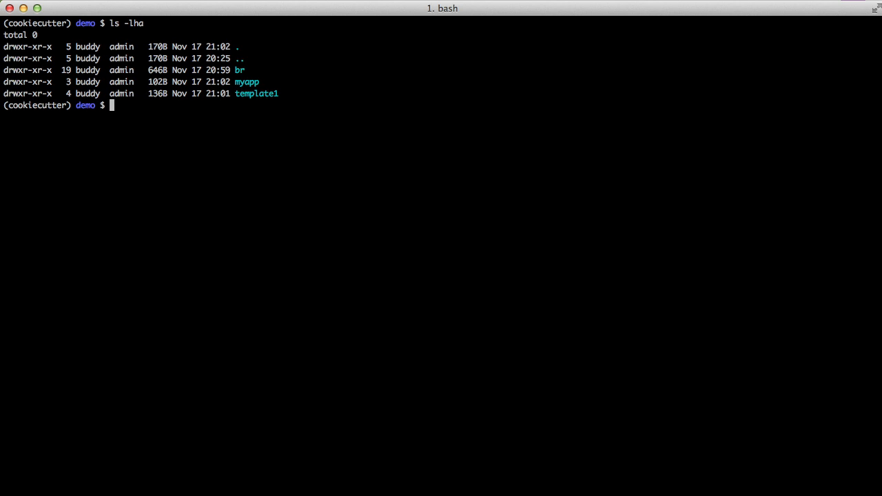
text(vim m)
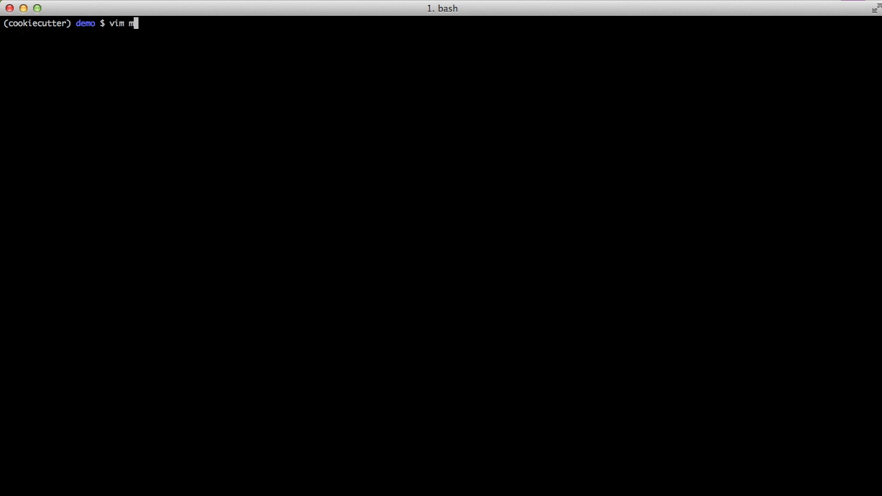
key(Return)
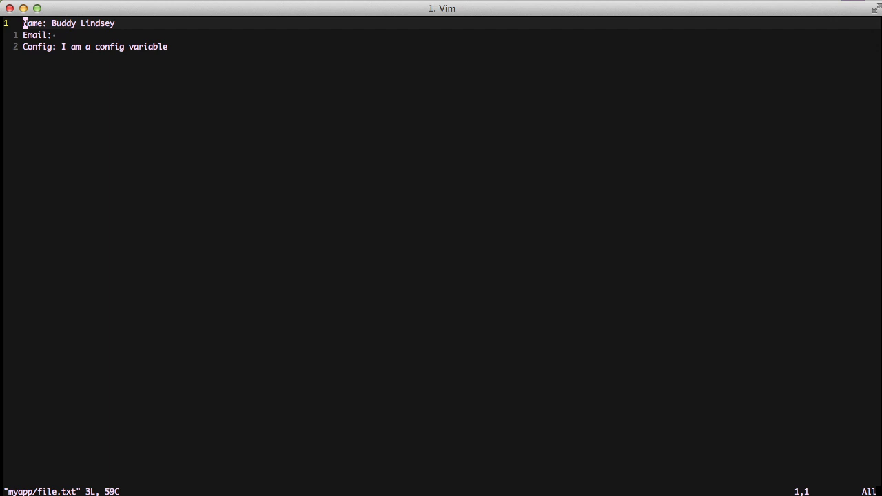
text(:vsp template1/\{\{cookiecutter.repo_name}}/)
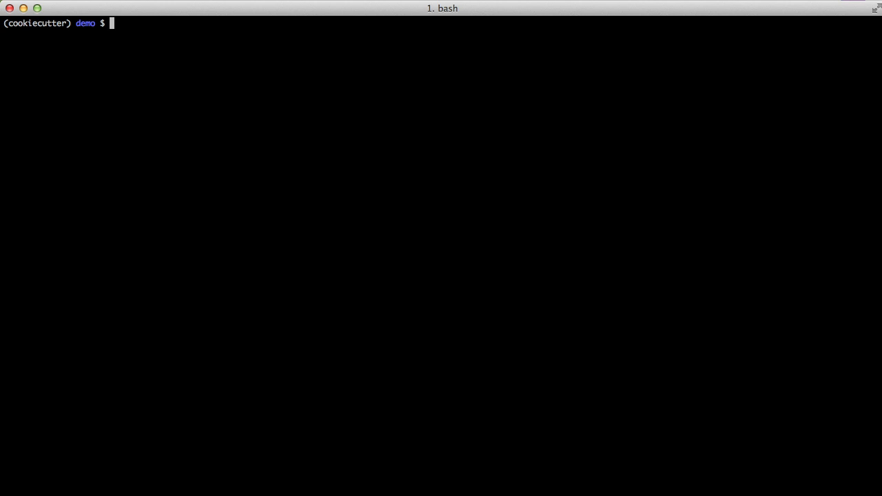
Step: Change into the template2 directory, activating the 1.7 environment
text(mkdir)
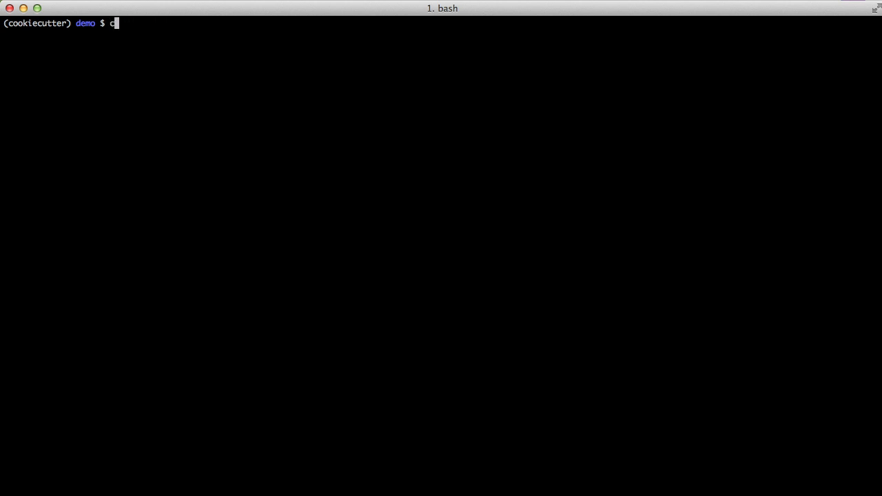
text(d template2/)
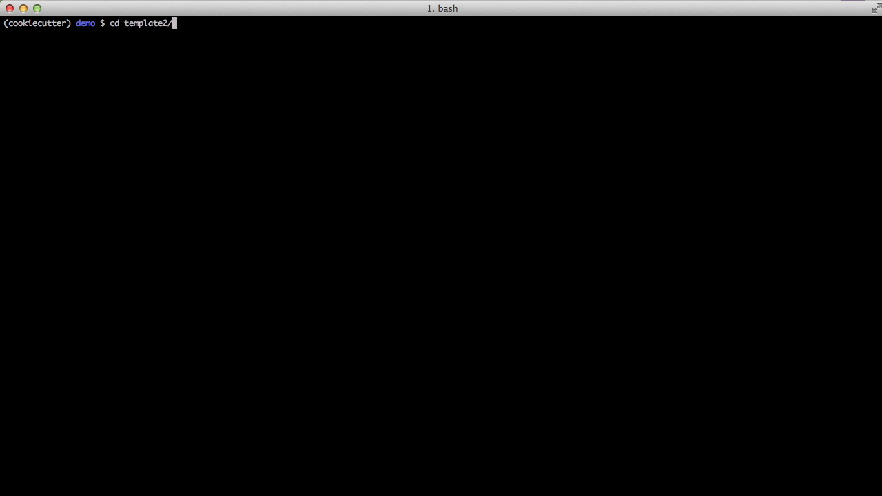
key(Return)
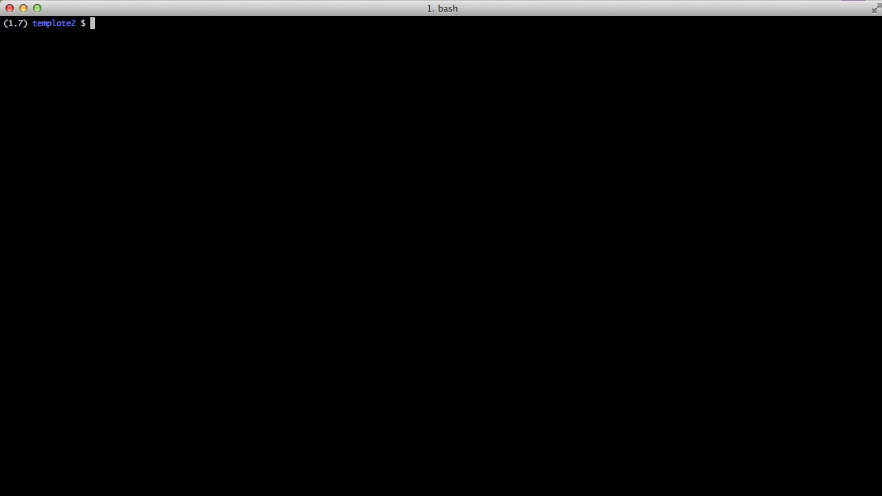
Step: Create a Django project named demoproj with django-admin.py startproject
text(django-admin)
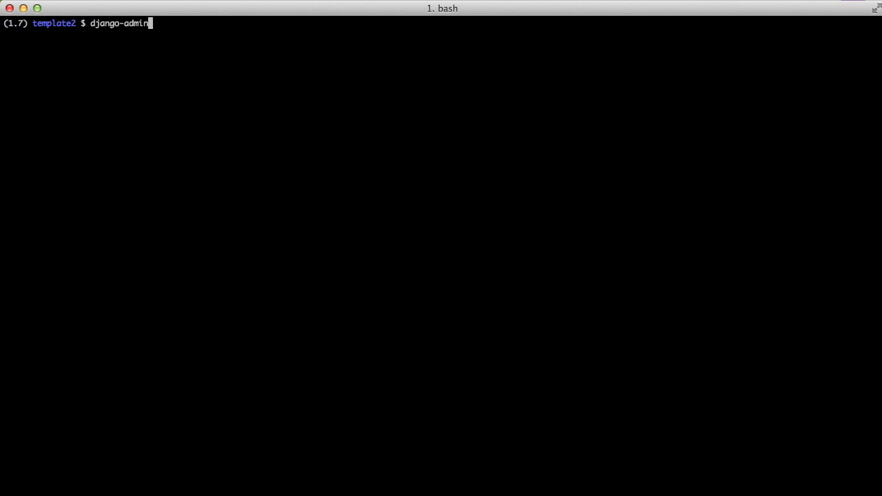
text(.py startproject)
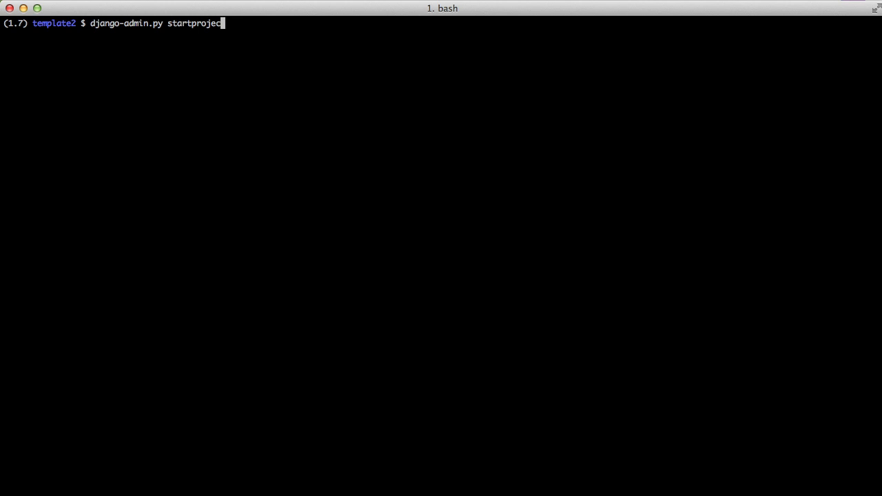
text(demop)
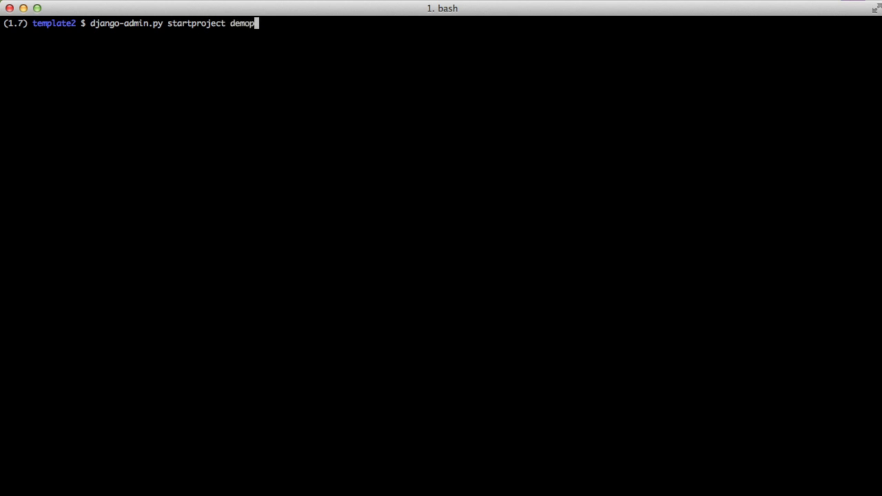
Step: Replace demoproj with {{cookiecutter.repo_name}} in manage.py
text(cd)
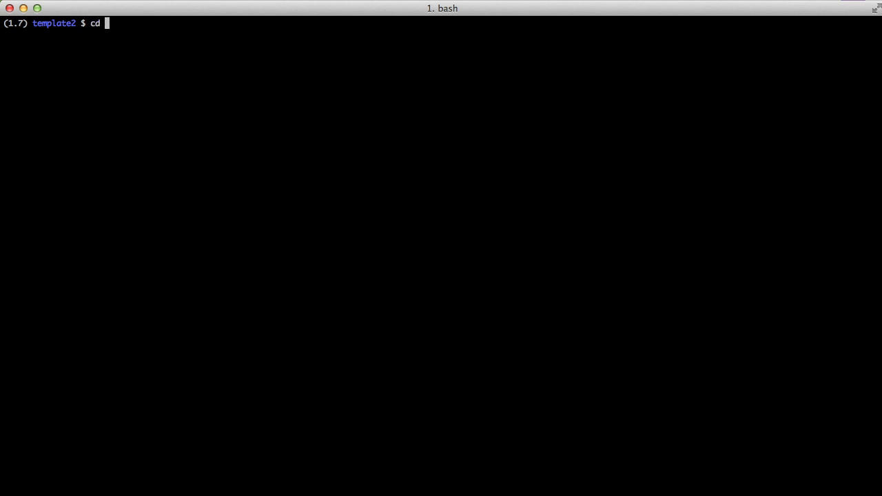
text(demoproj/)
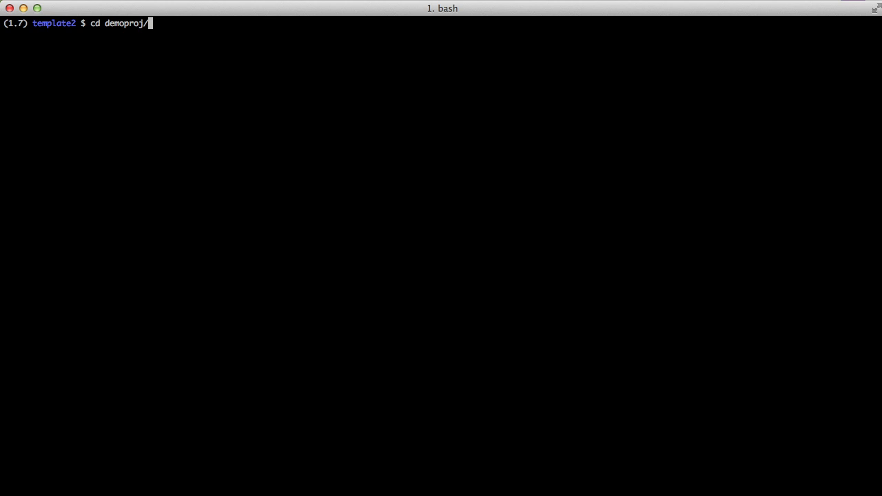
key(Return)
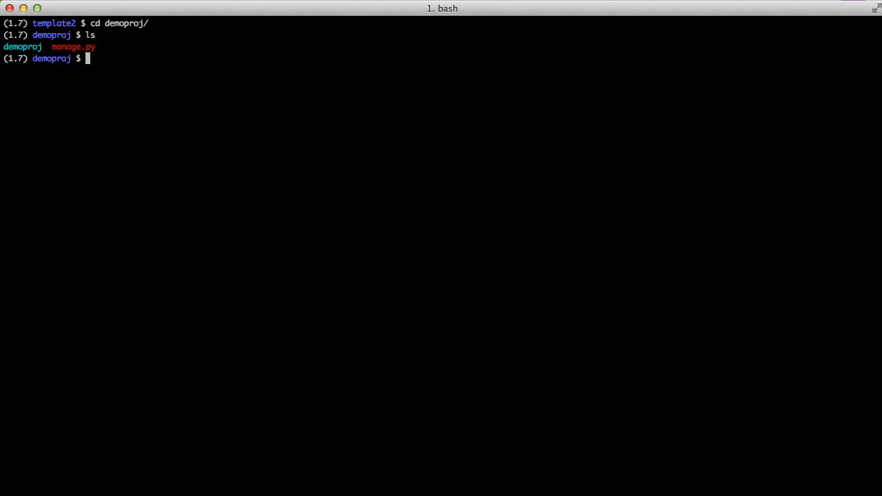
text(vim manage.py)
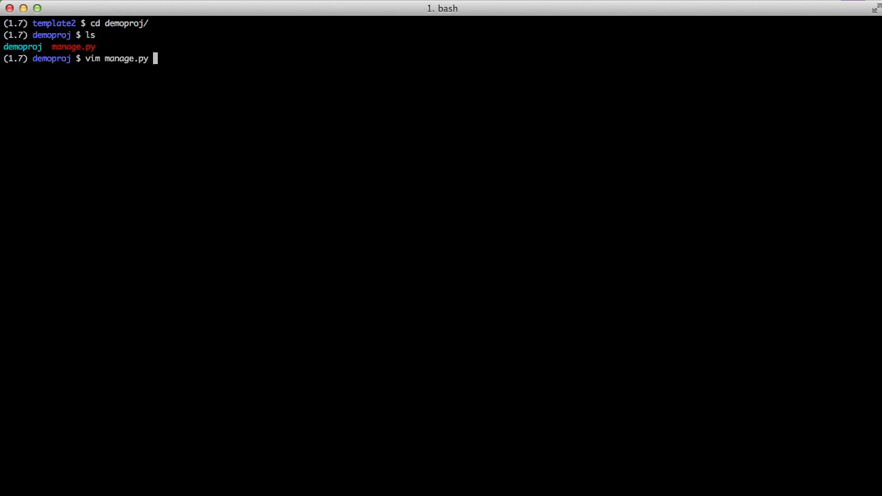
key(Return)
text(/demo)
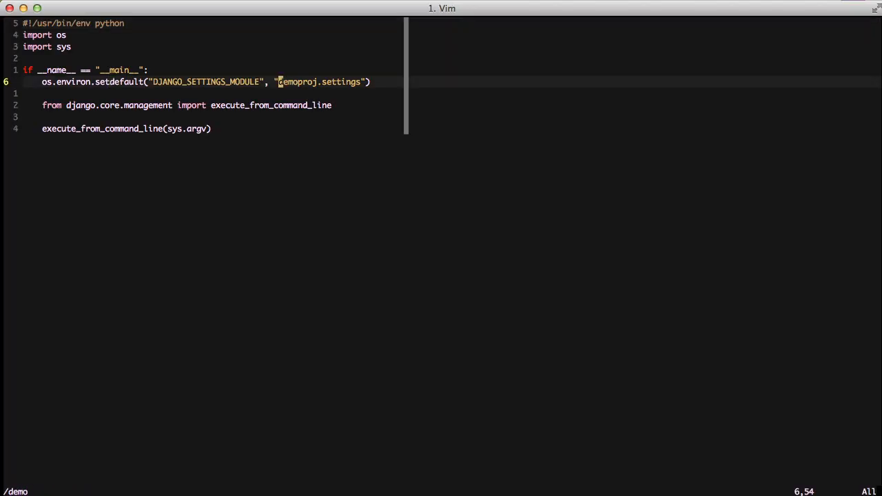
text({{cooki)
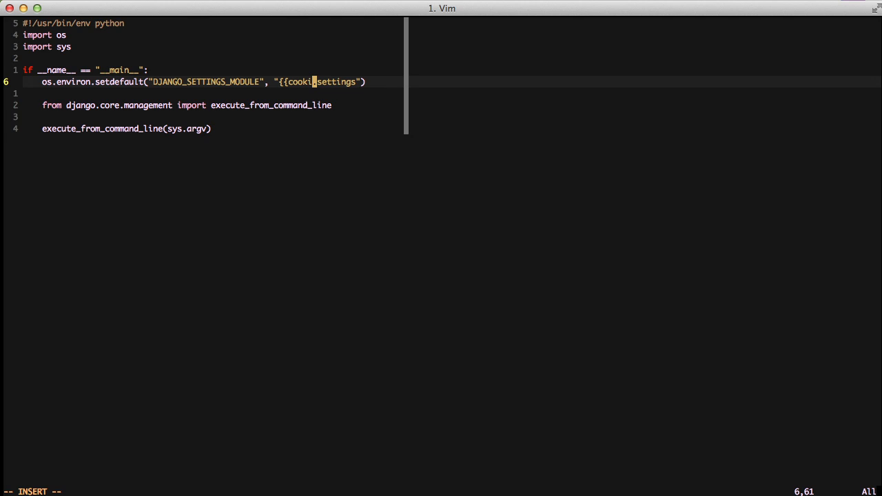
text(cutter.repo_name)
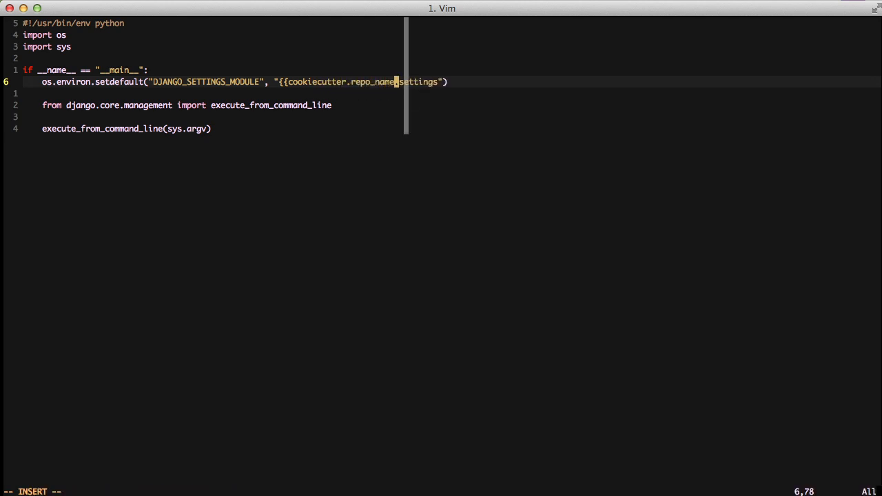
text(}})
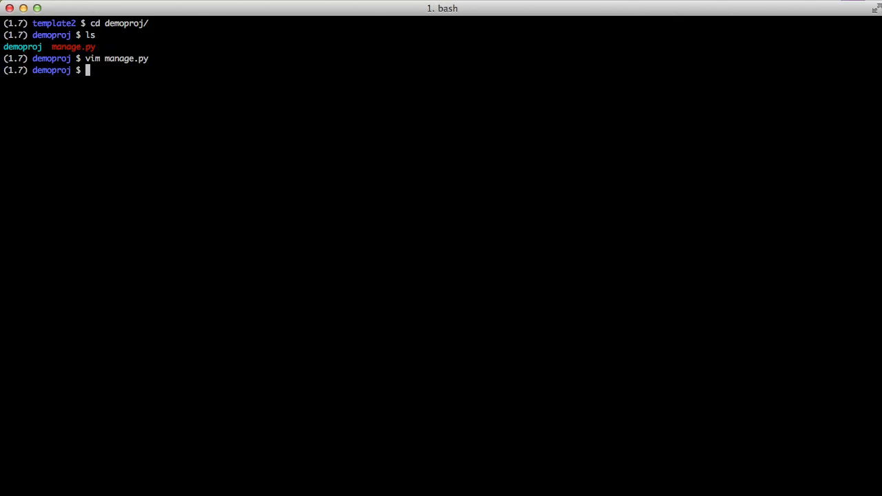
Step: Substitute {{cookiecutter.repo_name}} for all demoproj occurrences in settings.py
text(cd demoproj/)
text(ls)
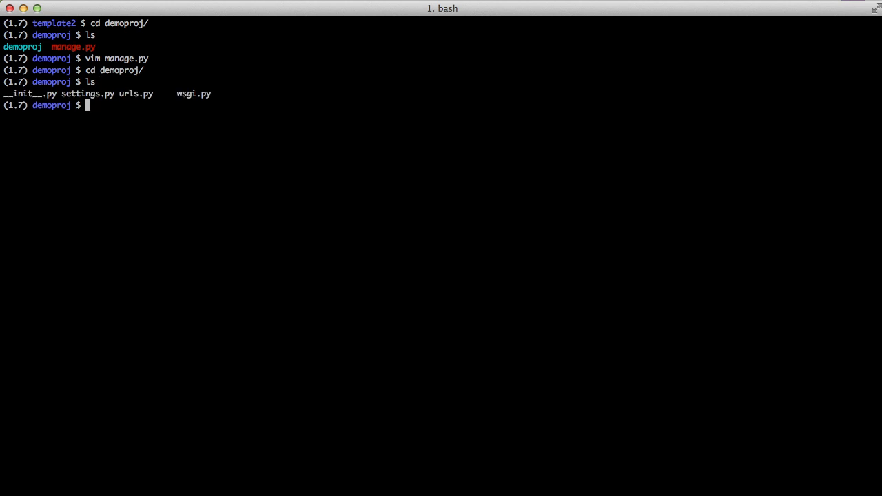
text(vim wsgi.py)
text(vim ur)
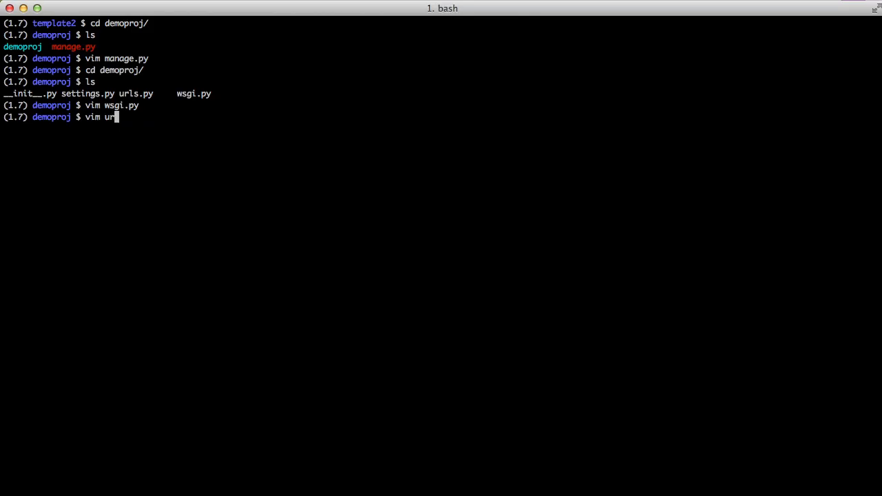
key(Return)
text(vim s)
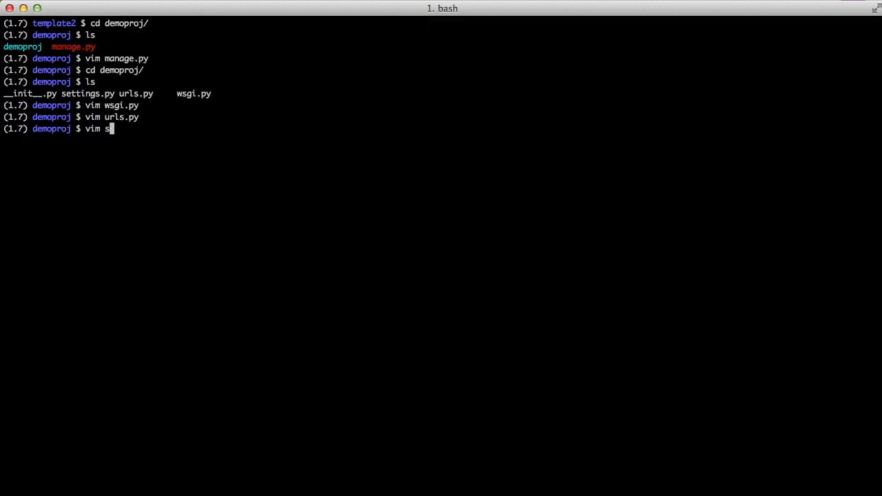
key(Return)
text(:%s/demoproj/{{cookiecutter.repo_name})
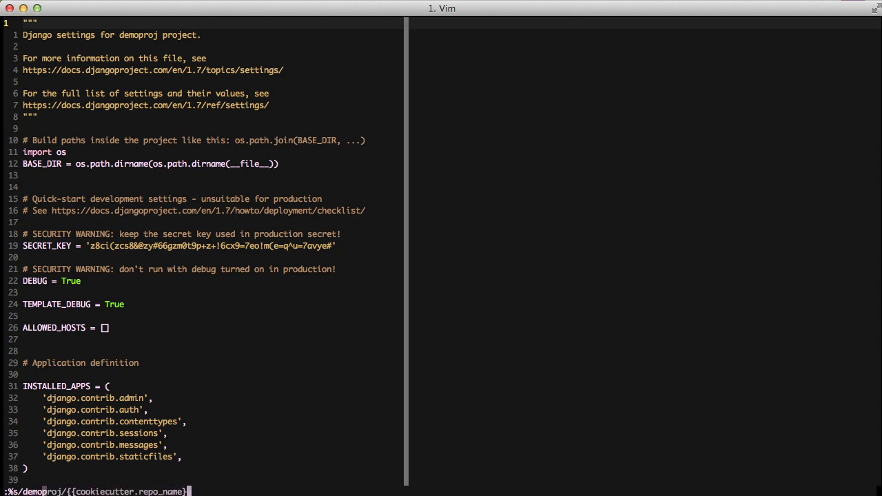
key(Return)
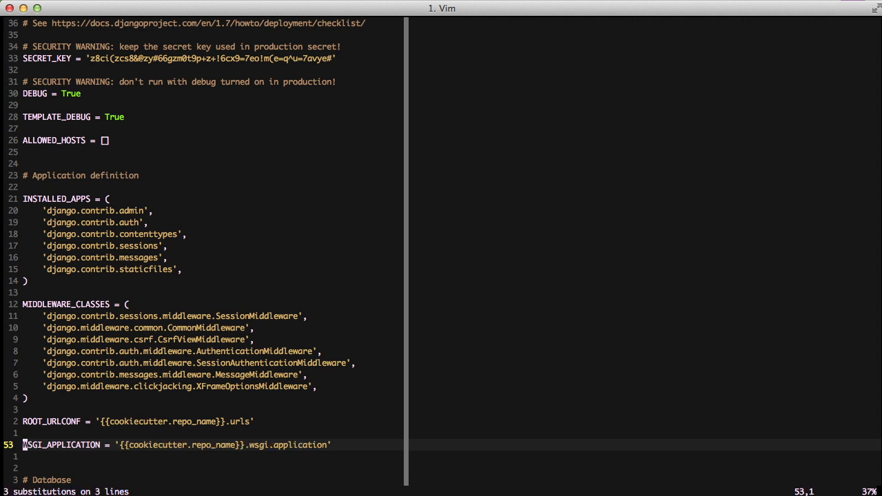
text(:wq)
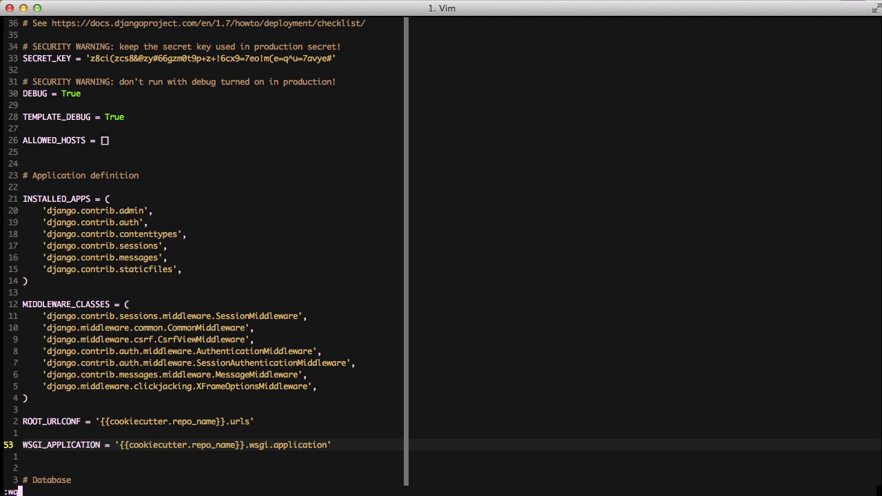
Step: Save settings.py, rename both demoproj folders to {{cookiecutter.repo_name}}, and list template2
key(Return)
text(mv)
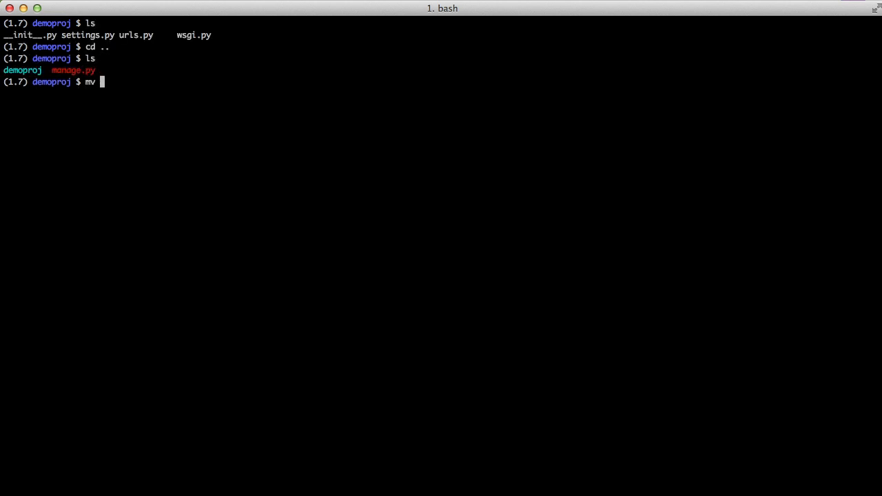
text(demoproj/ {{cookiecutter.repo_name}}/)
text(mv demoproj/ {{)
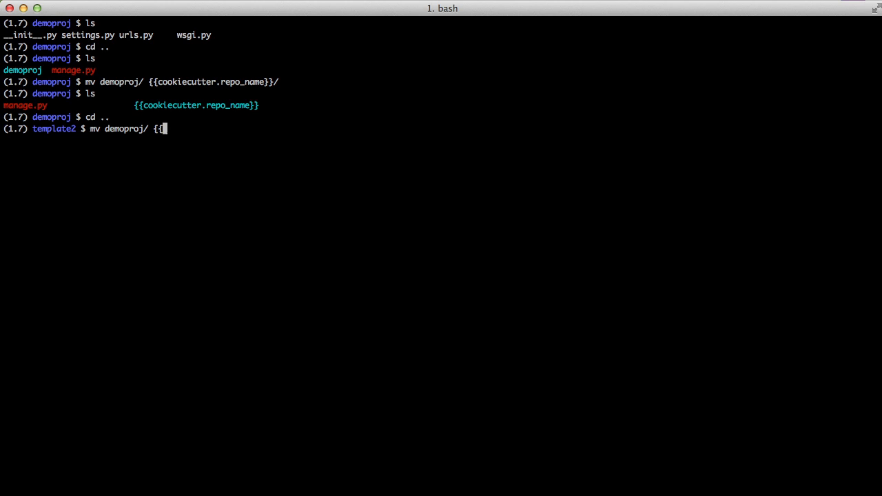
text(cookiecutter.repo)
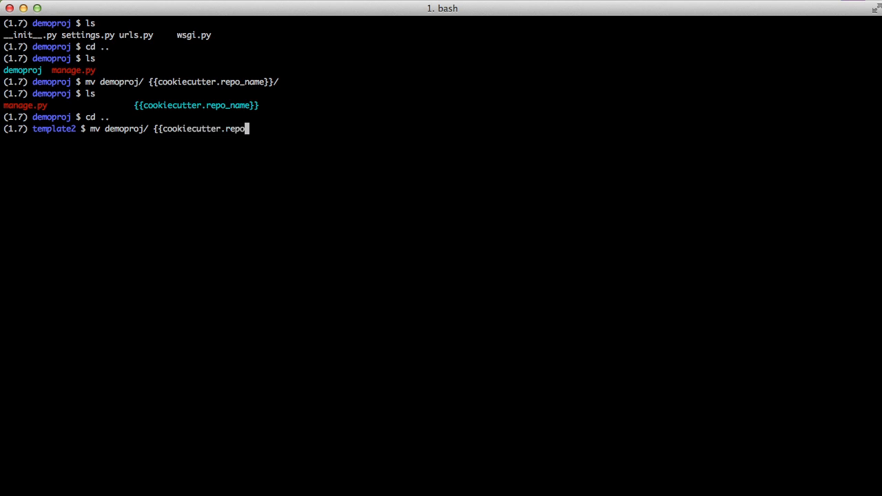
key(Return)
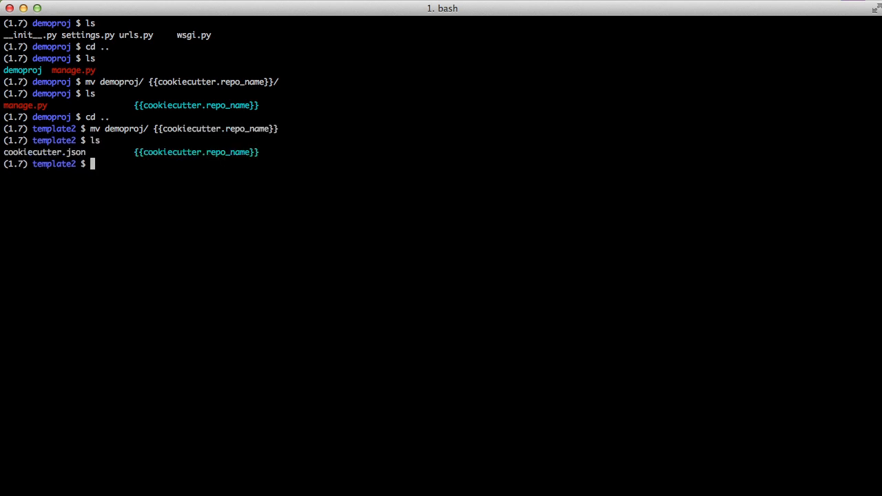
key(Return)
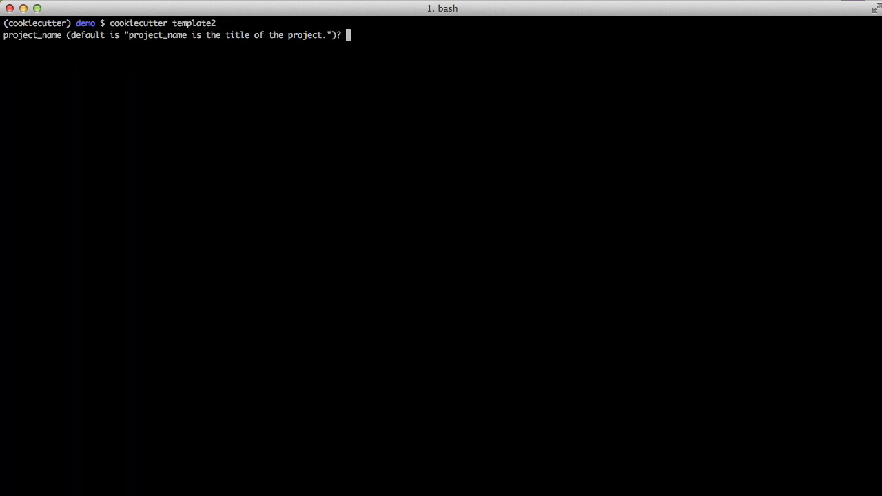
Step: Answer template2 prompts: project 'My Awesome app', repo mildolide, and author details
text(My Awesome app)
text(mild)
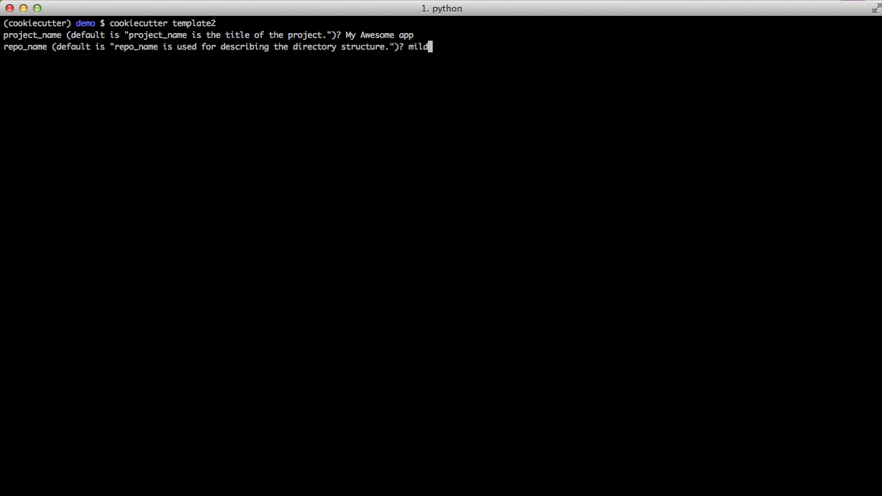
key(Return)
text(Million dollar project to make one million dol)
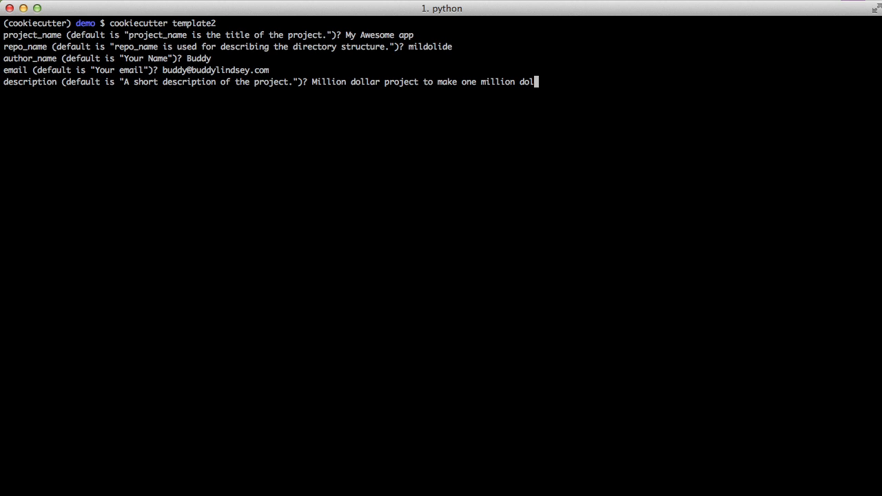
key(Return)
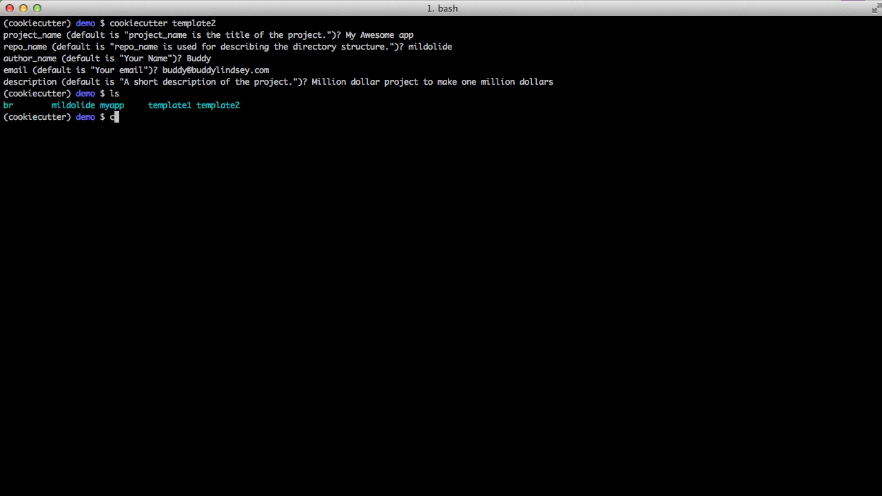
Step: Run mildolide's dev server on port 9000, then return to the demo folder
text(d mildolide/)
text(./manage.py run)
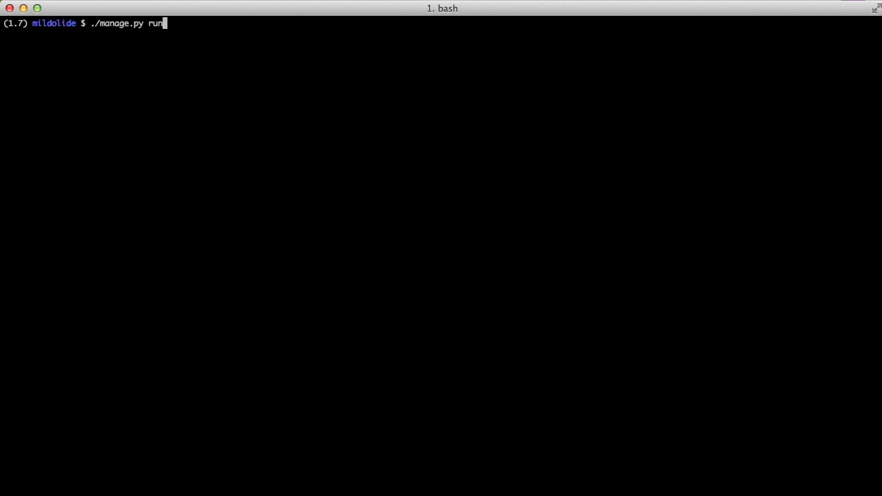
text(server 9000)
key(Return)
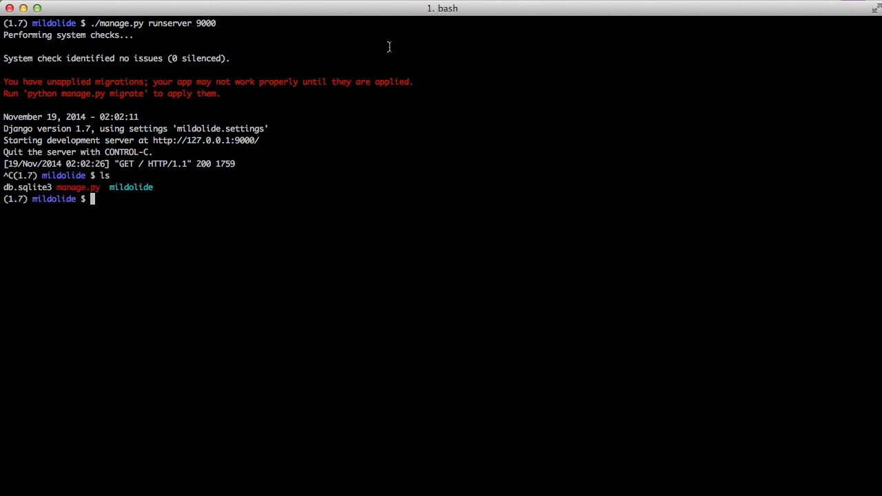
text(cd ..)
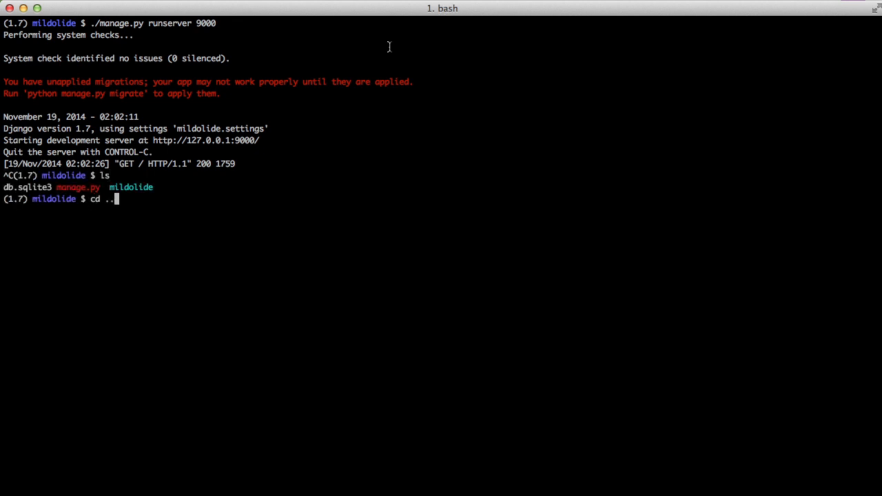
key(Return)
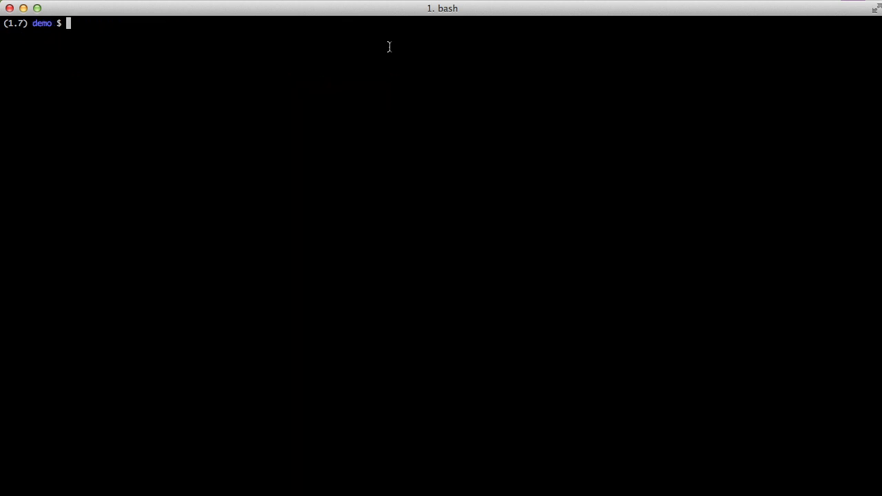